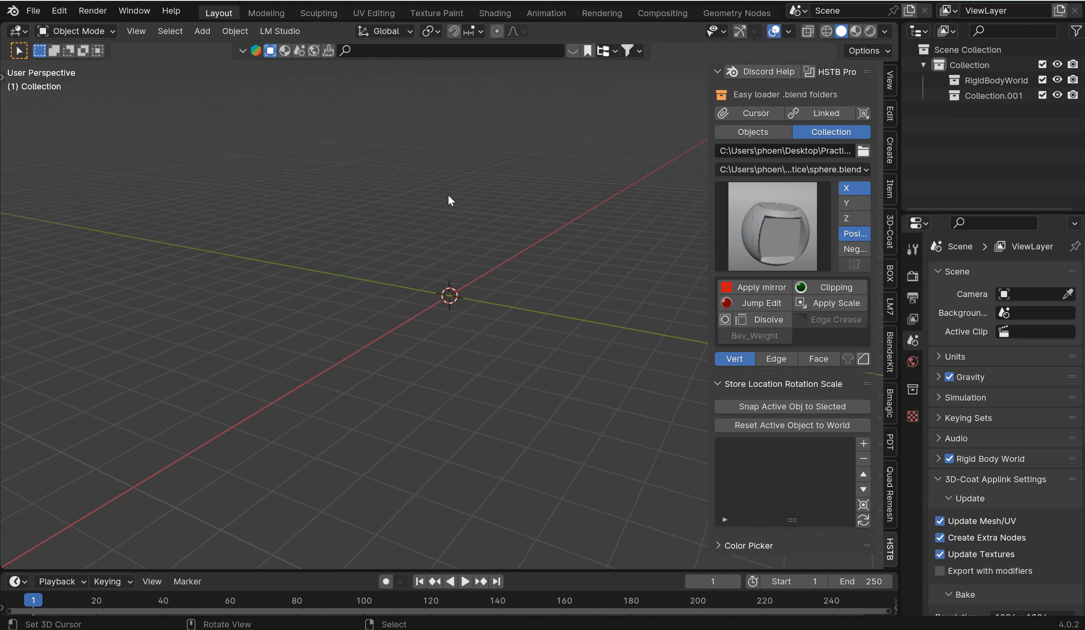
- Add a plane at the origin and an area light above it from the Add menu
left_click(201, 31)
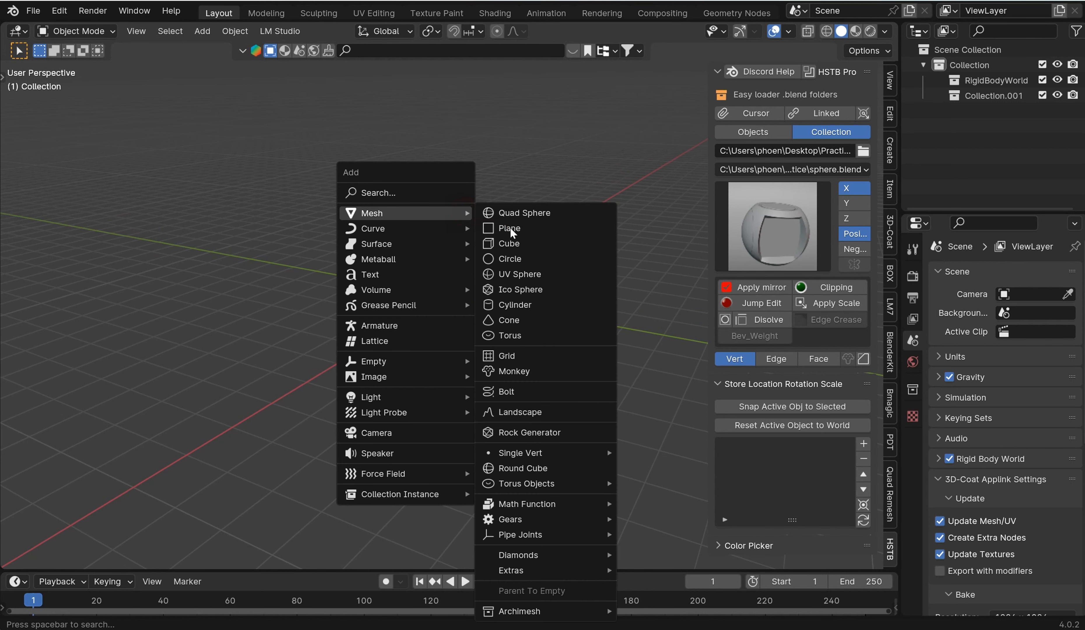
left_click(510, 227)
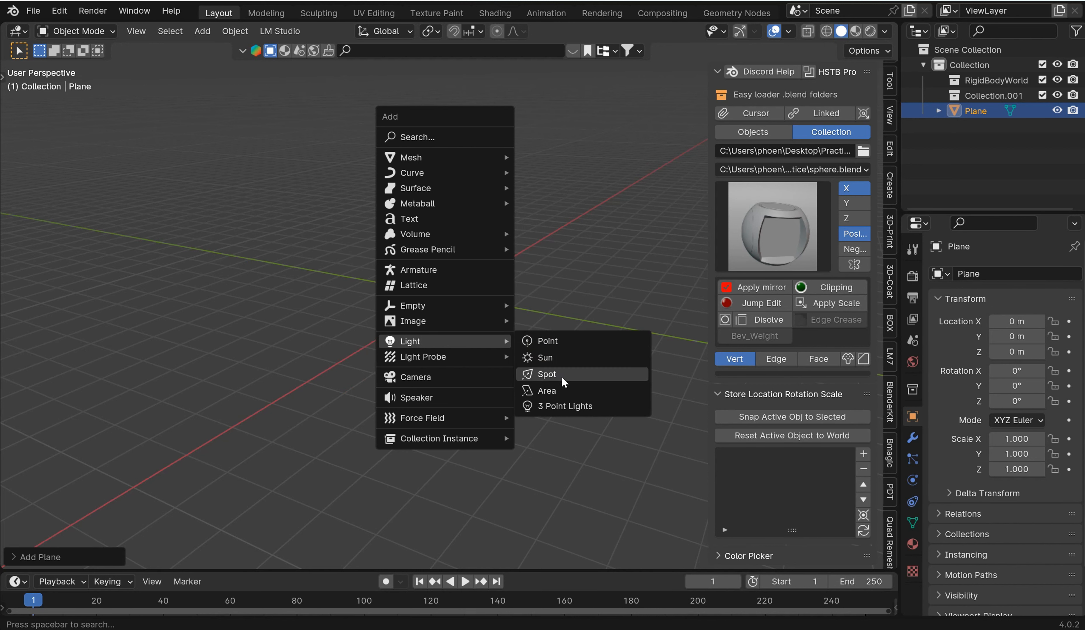
left_click(545, 390)
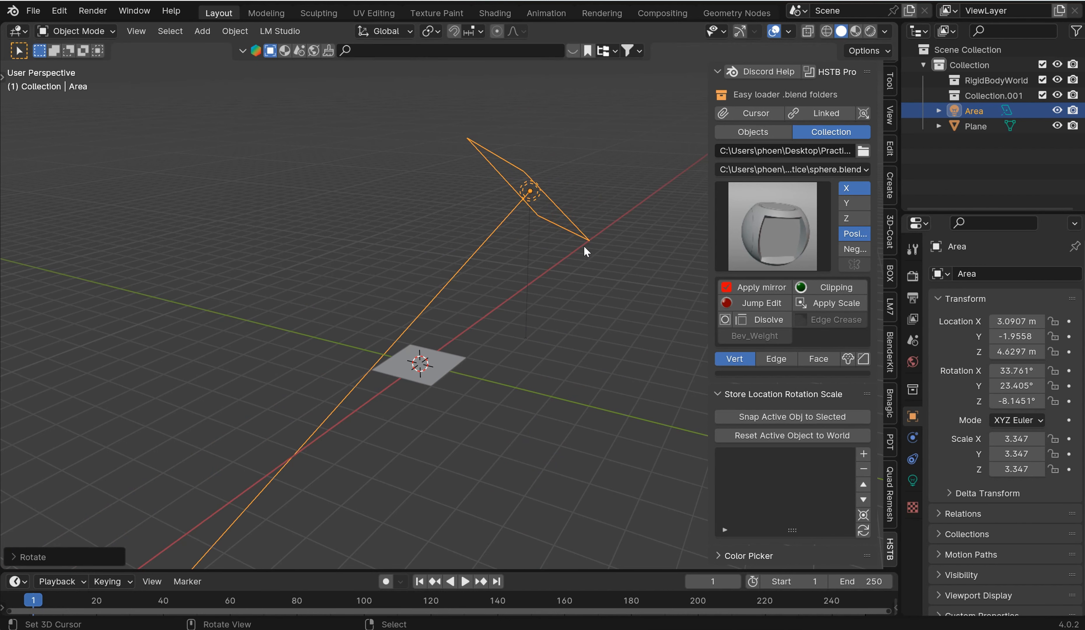
mouse_move(452, 282)
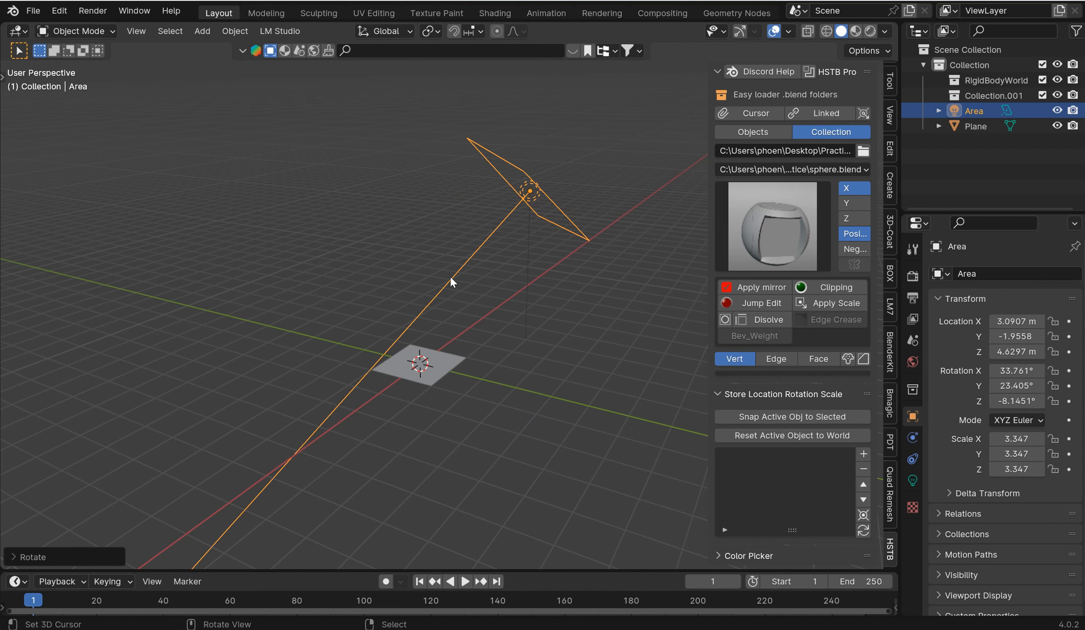
- Select plane and light, then snap the plane to the light's location and rotation via HSTB Pro
left_click(417, 364)
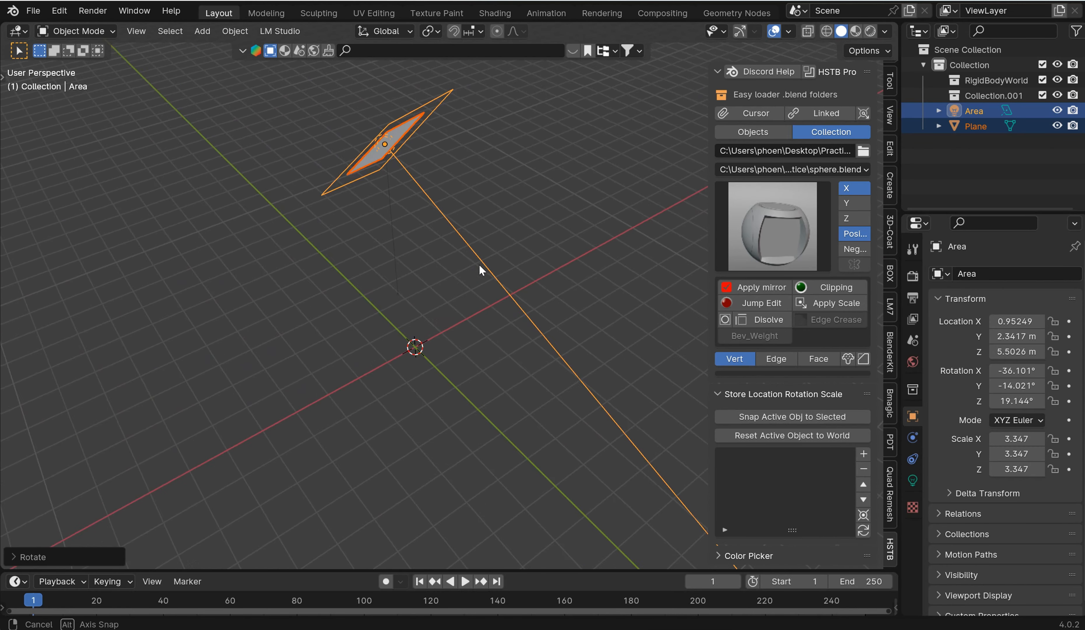
mouse_move(418, 178)
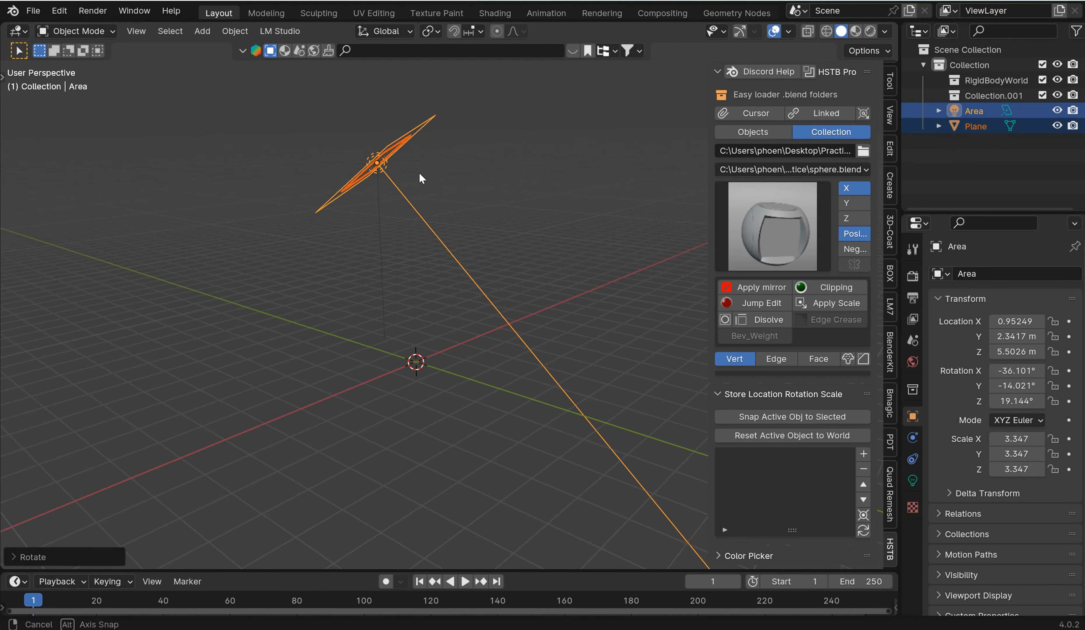
mouse_move(377, 159)
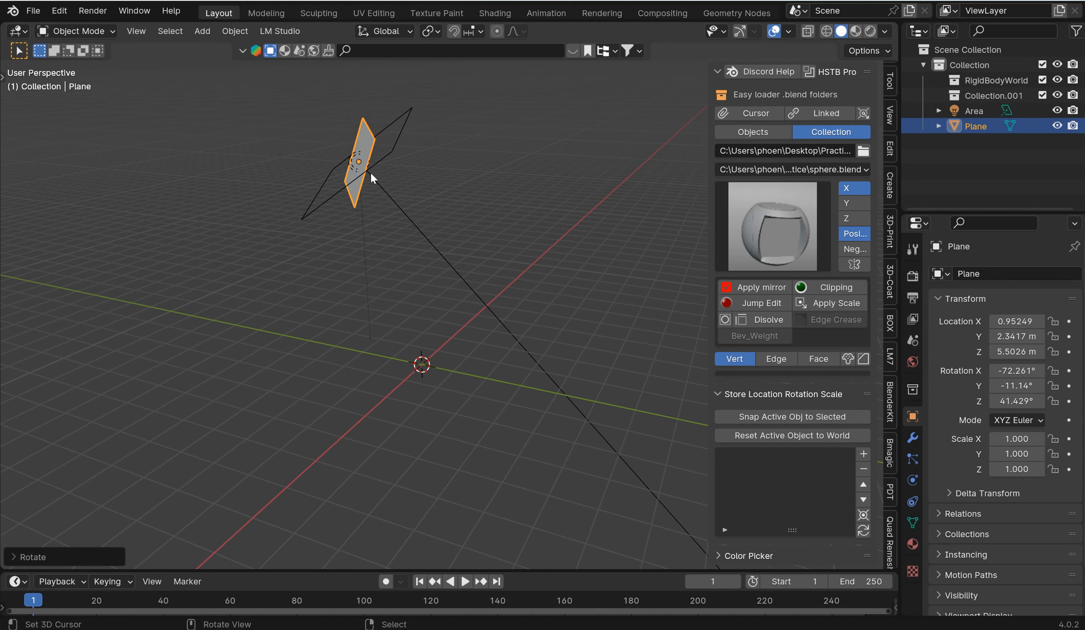
left_click(973, 111)
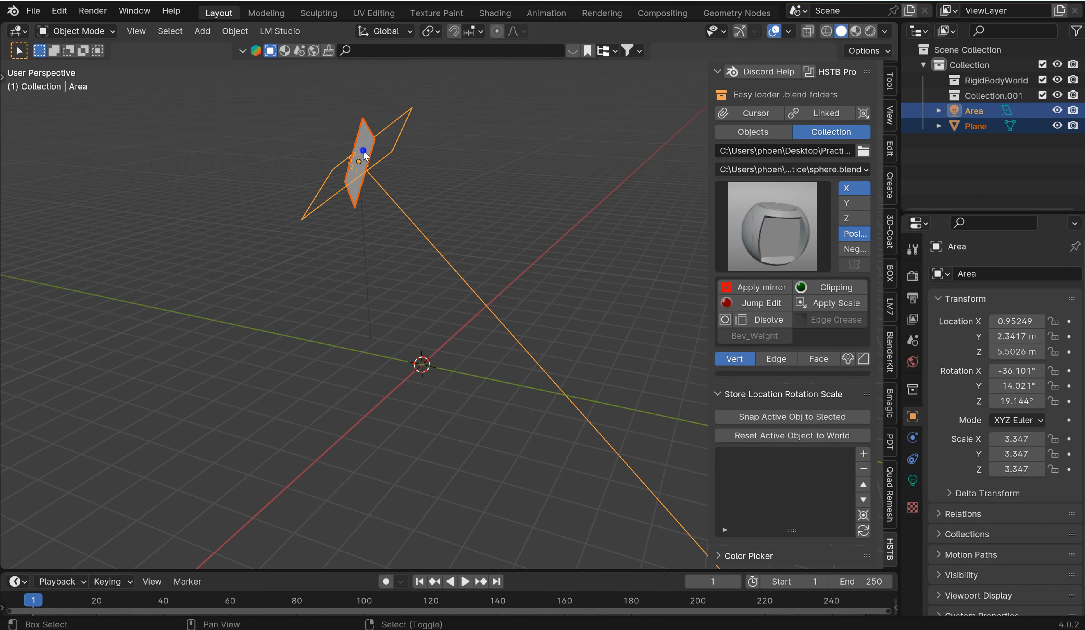
left_click(791, 415)
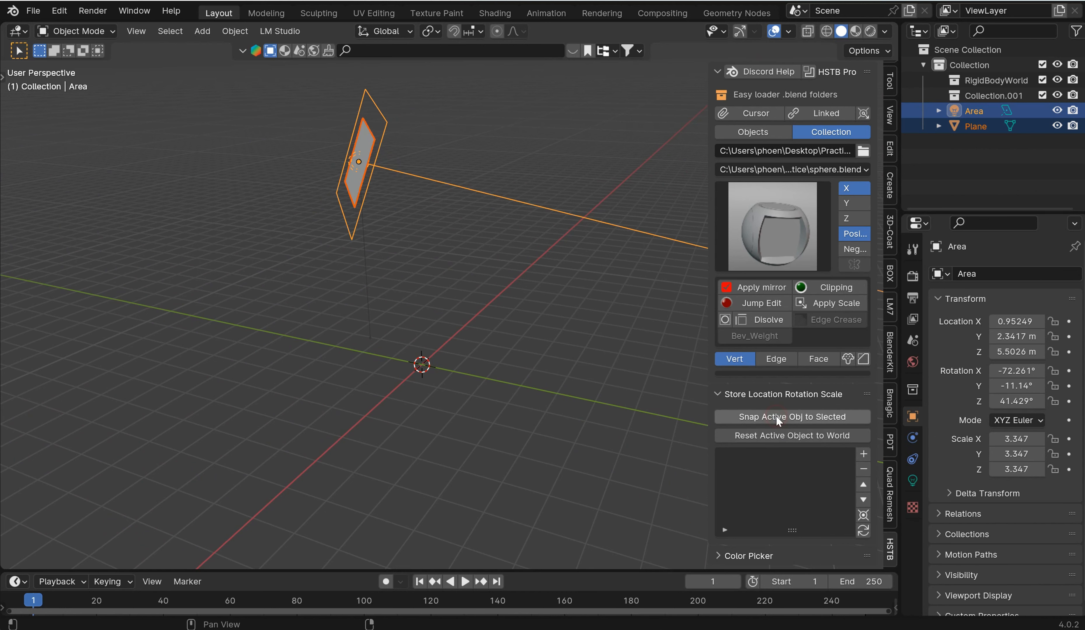
left_click(792, 415)
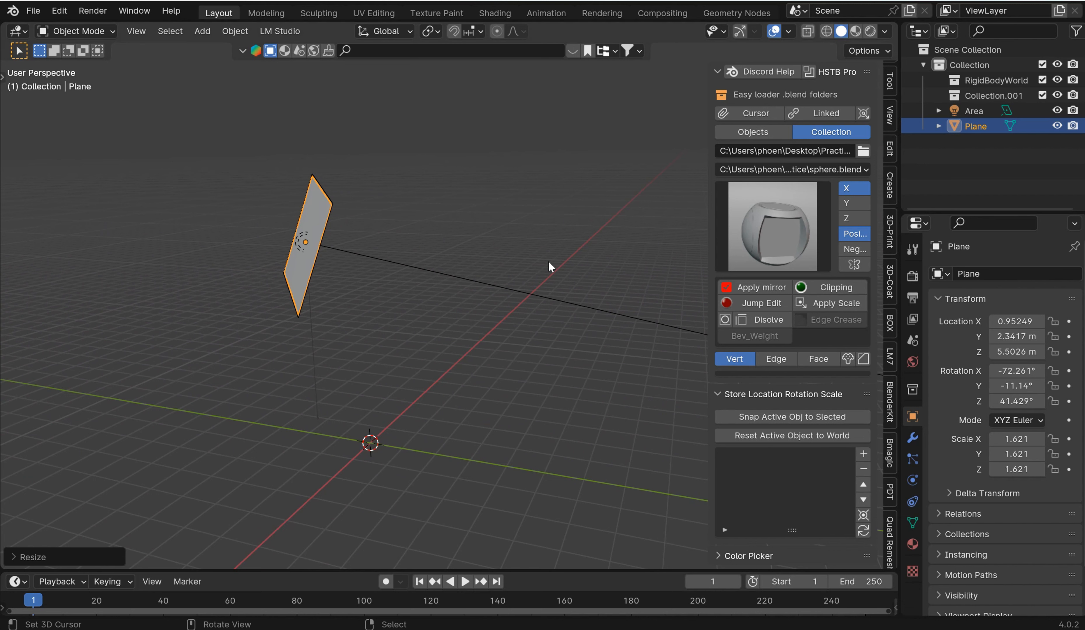
mouse_move(491, 284)
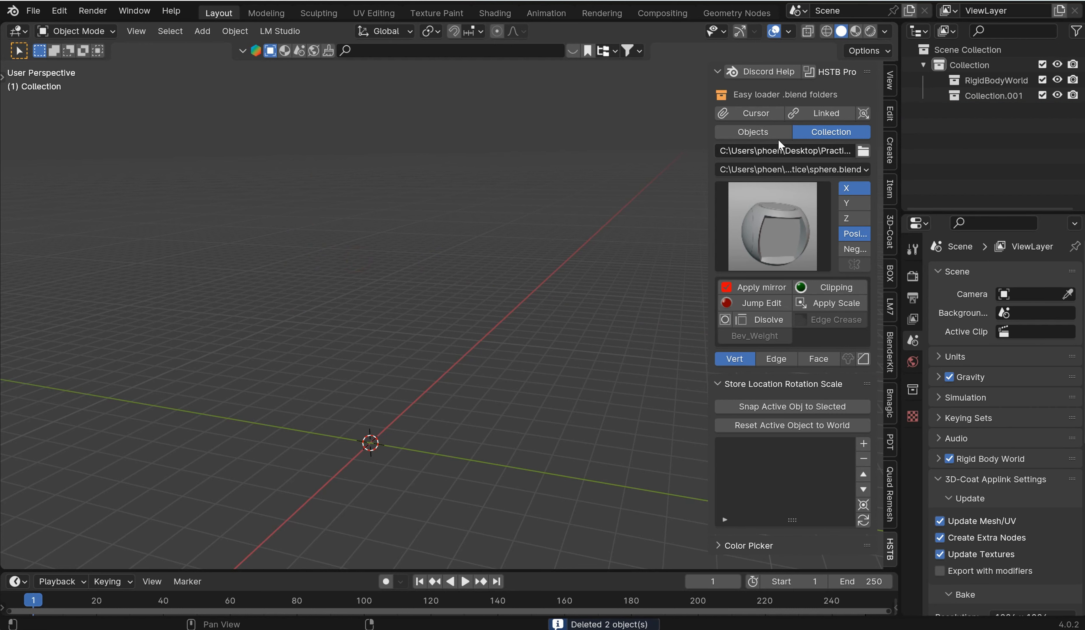
mouse_move(752, 131)
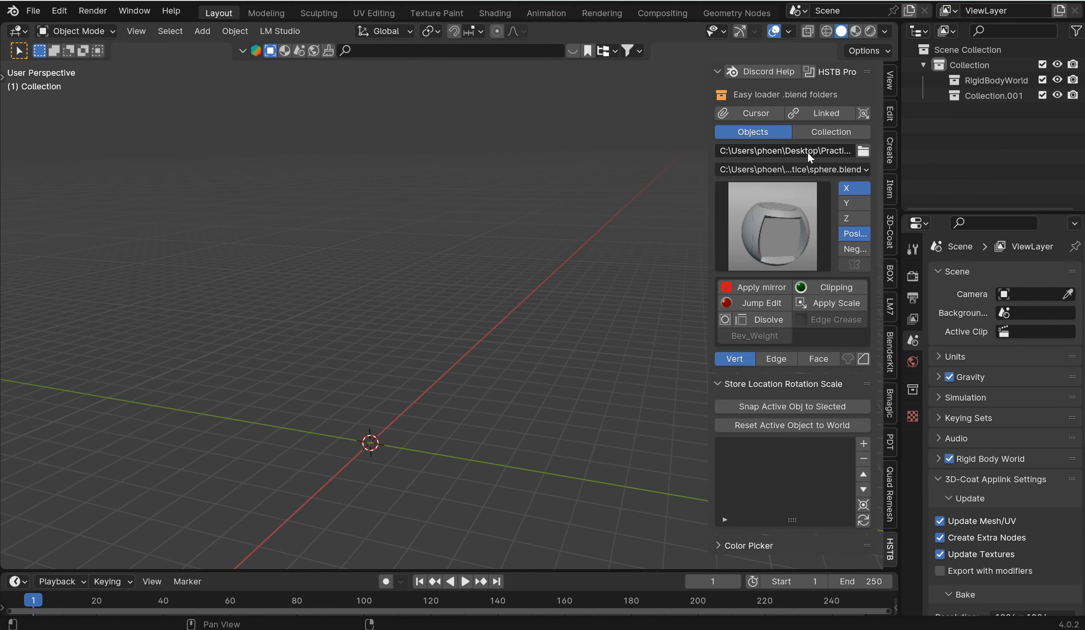
- Point the HSTB Pro loader at the Practice folder and list its blend files for sphere.blend
left_click(862, 150)
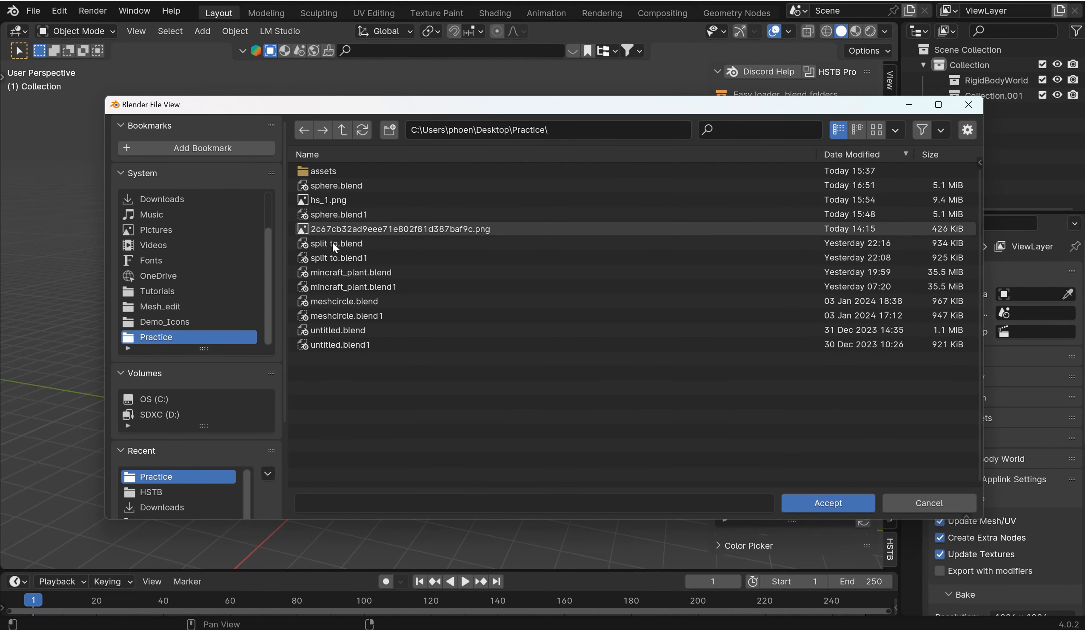
left_click(827, 503)
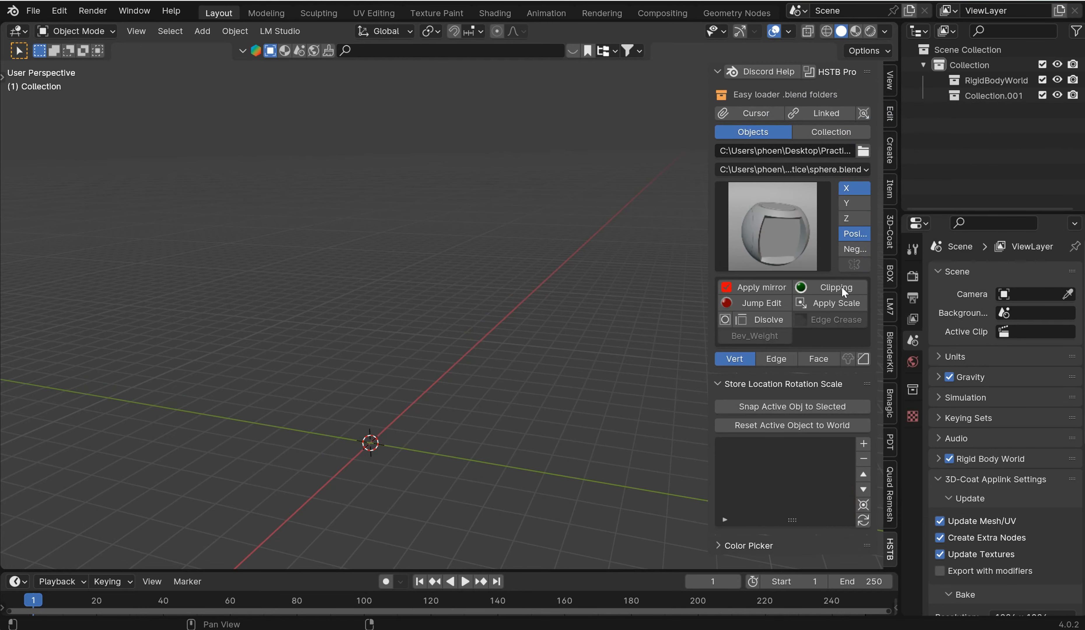
left_click(791, 169)
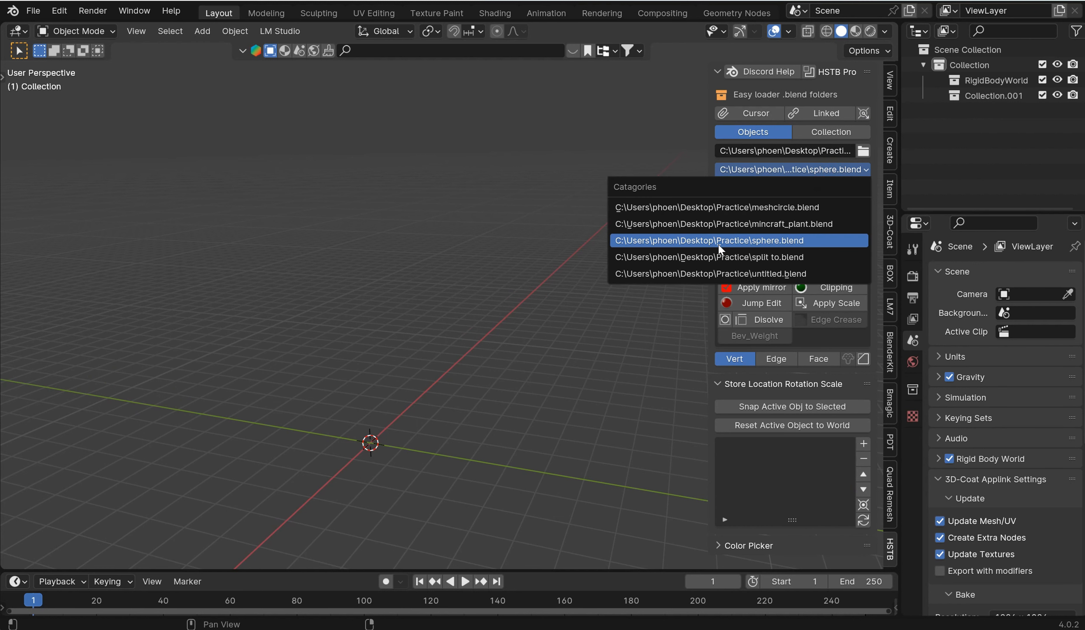
mouse_move(740, 245)
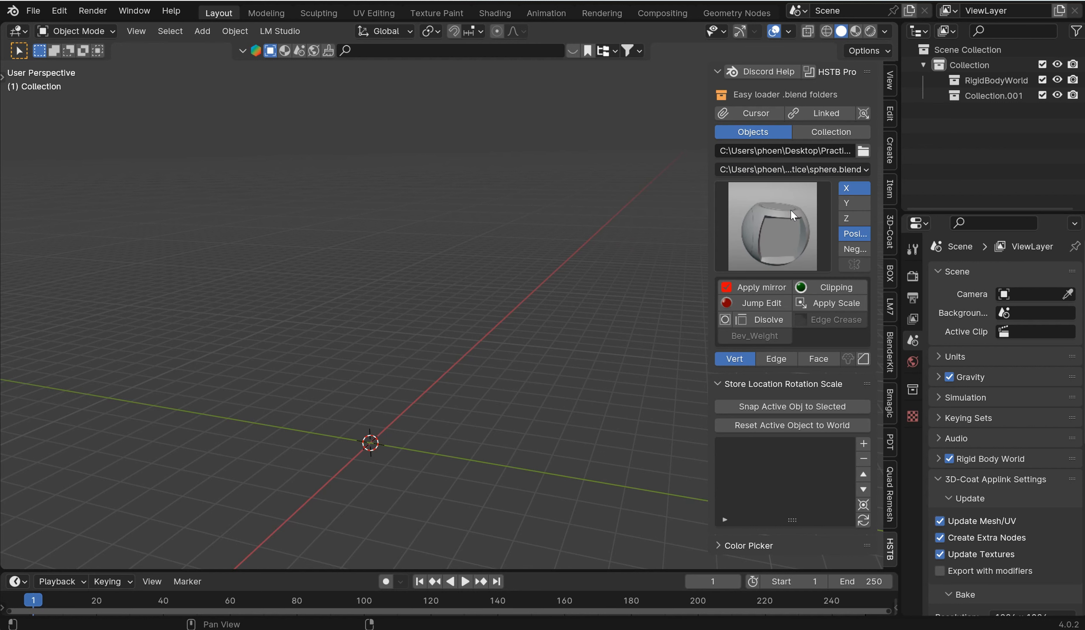
left_click(770, 226)
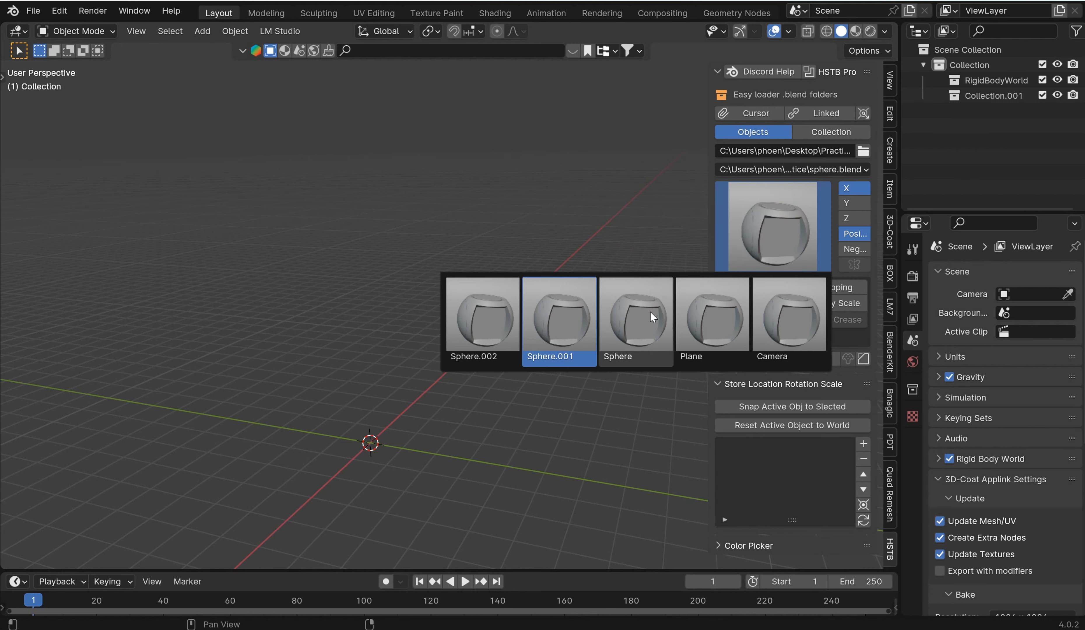
left_click(633, 318)
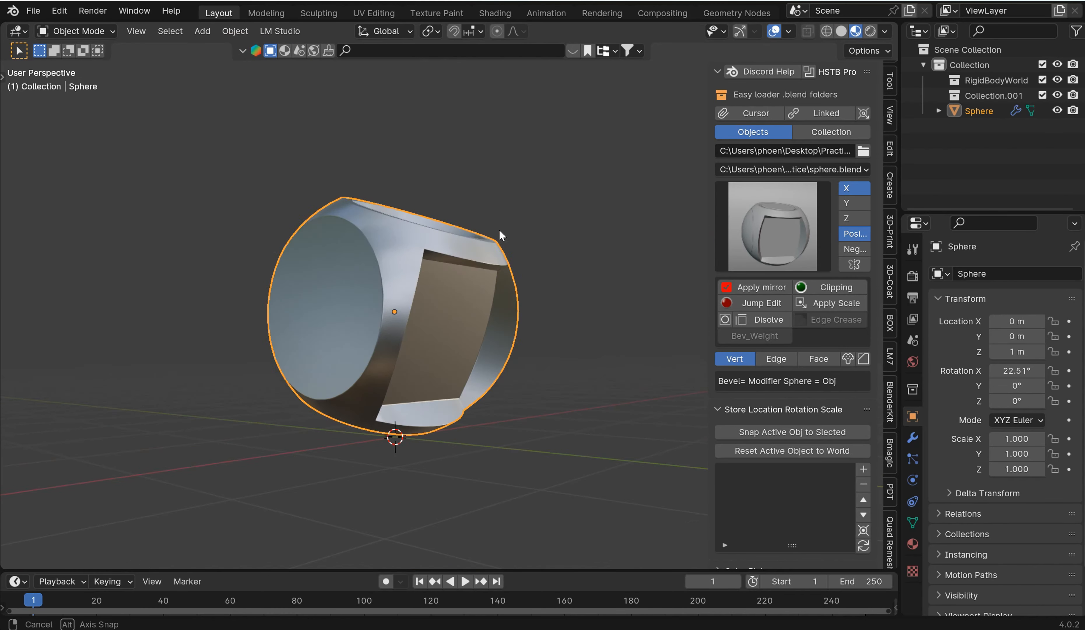
left_click(770, 225)
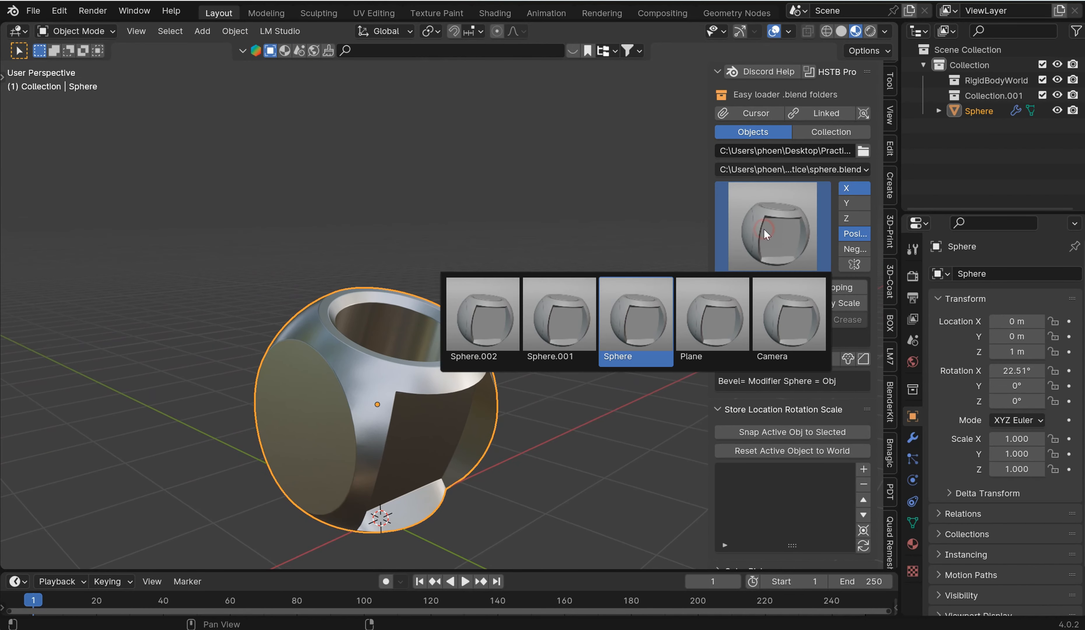
left_click(481, 313)
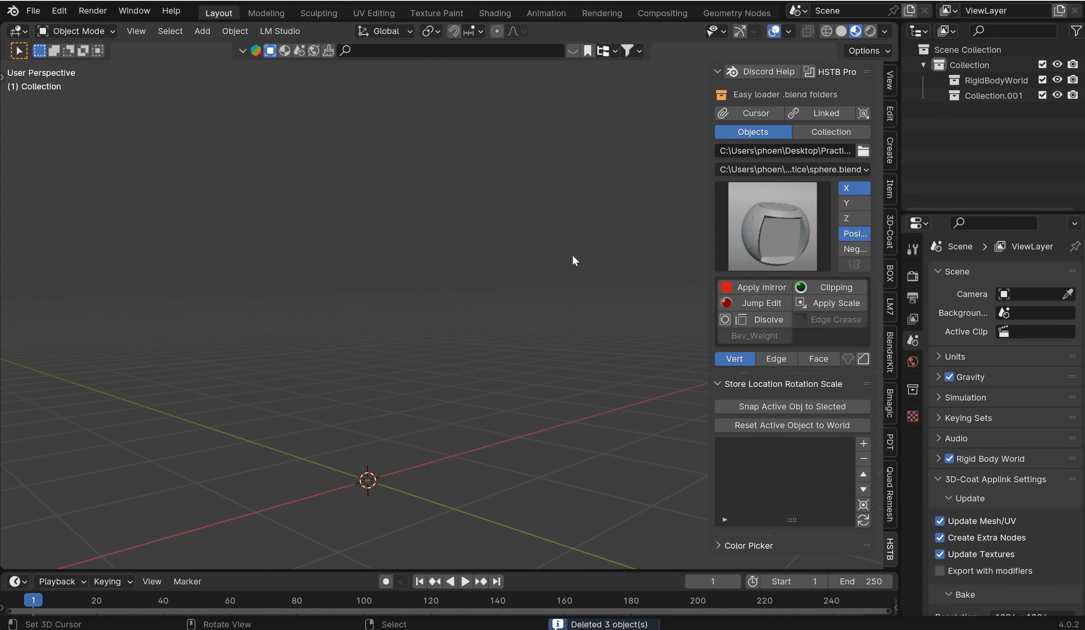
- Load sphere.blend as a whole collection: metal sphere, camera and orange backdrop
left_click(830, 131)
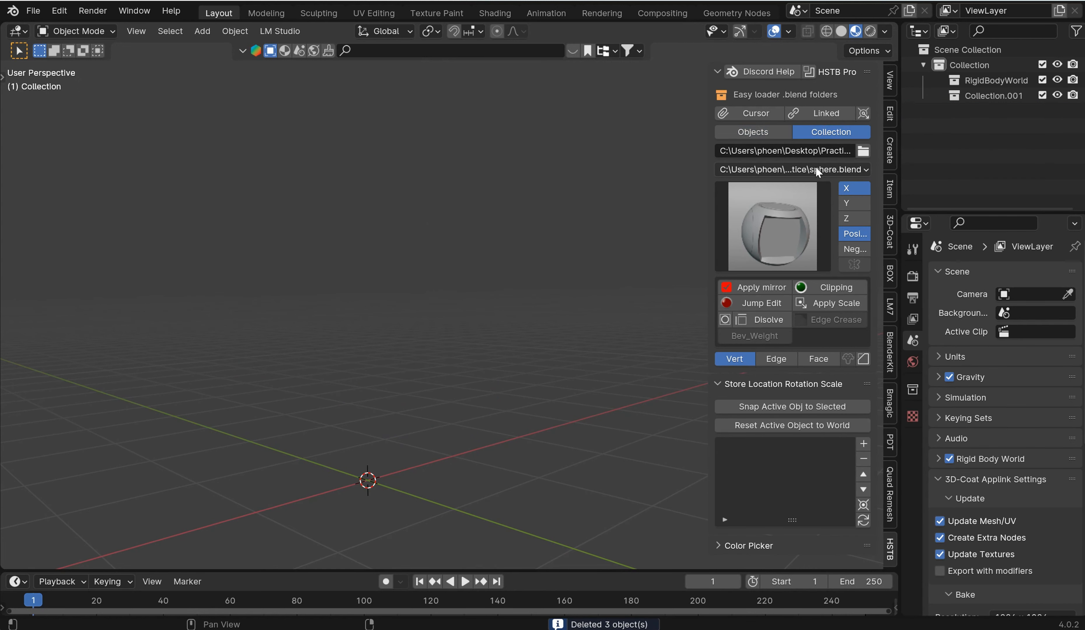
left_click(792, 169)
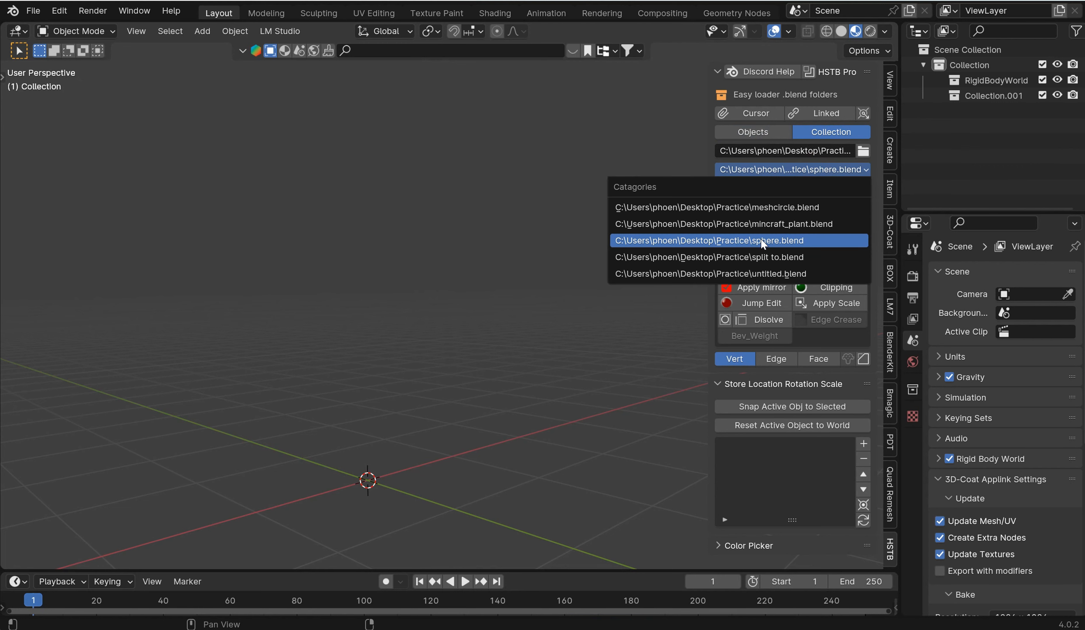
left_click(707, 240)
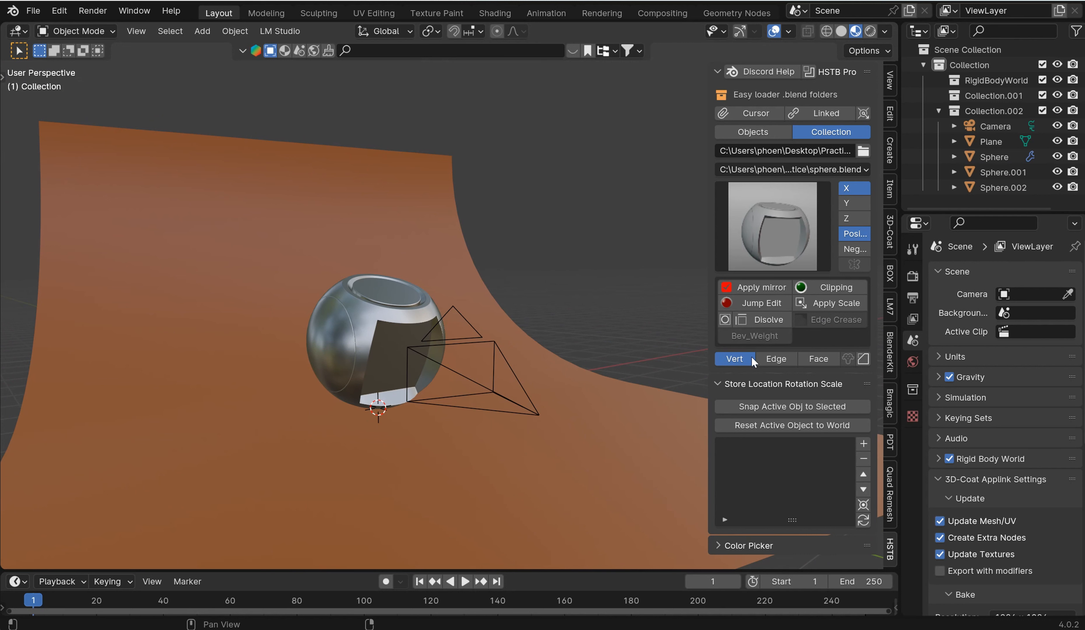
- Briefly inspect the sphere mesh by edges and faces, then return to object mode
left_click(395, 310)
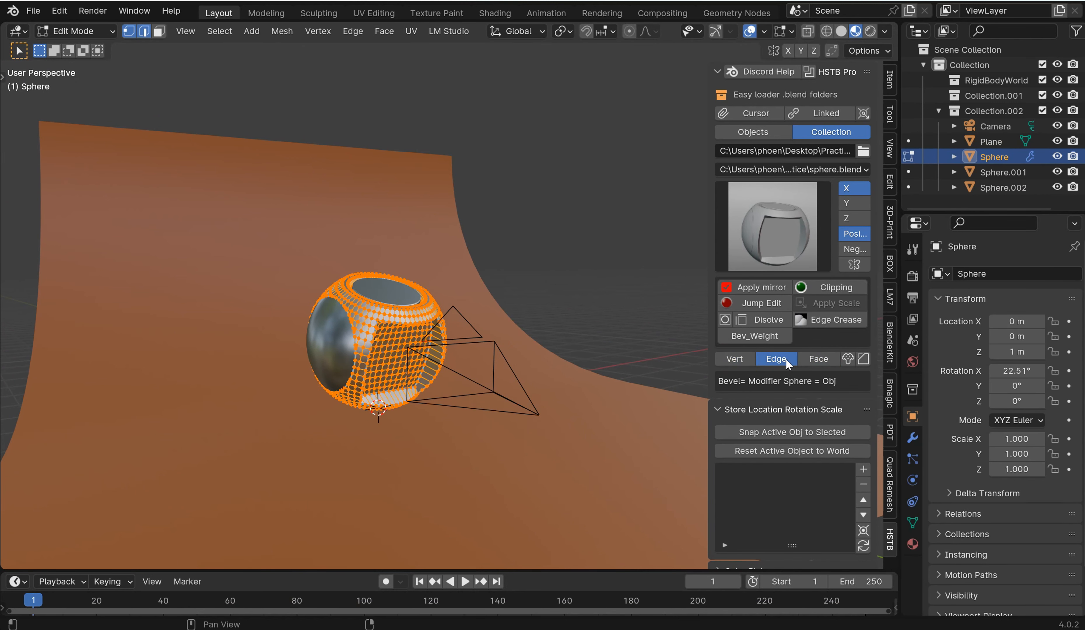
left_click(818, 358)
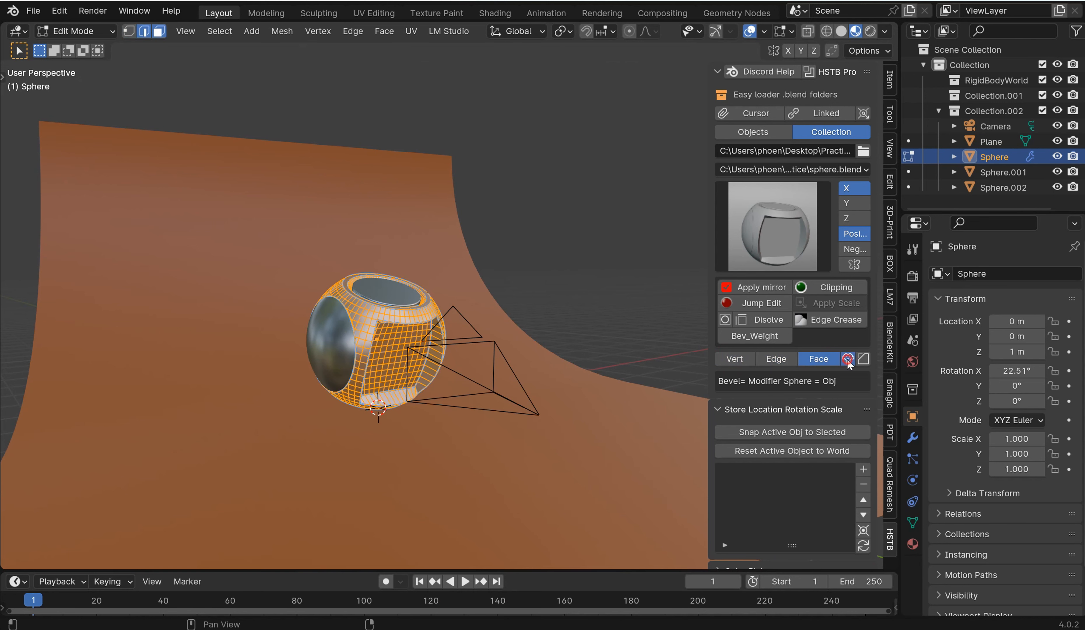
key("Tab")
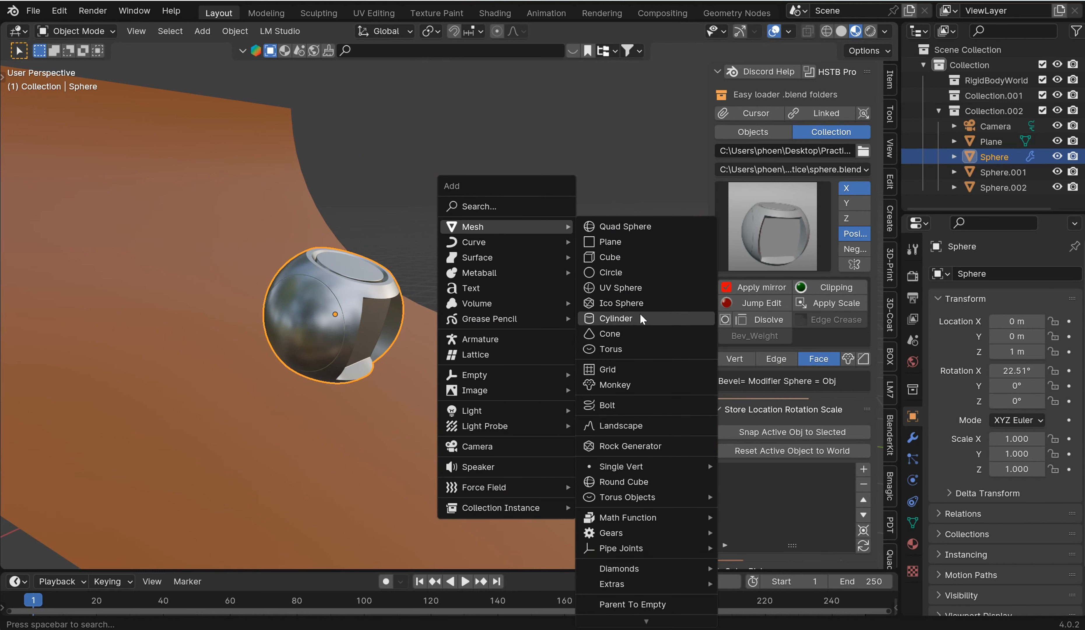
- Add a cylinder and give it smooth shading via Quick Favorites
left_click(614, 318)
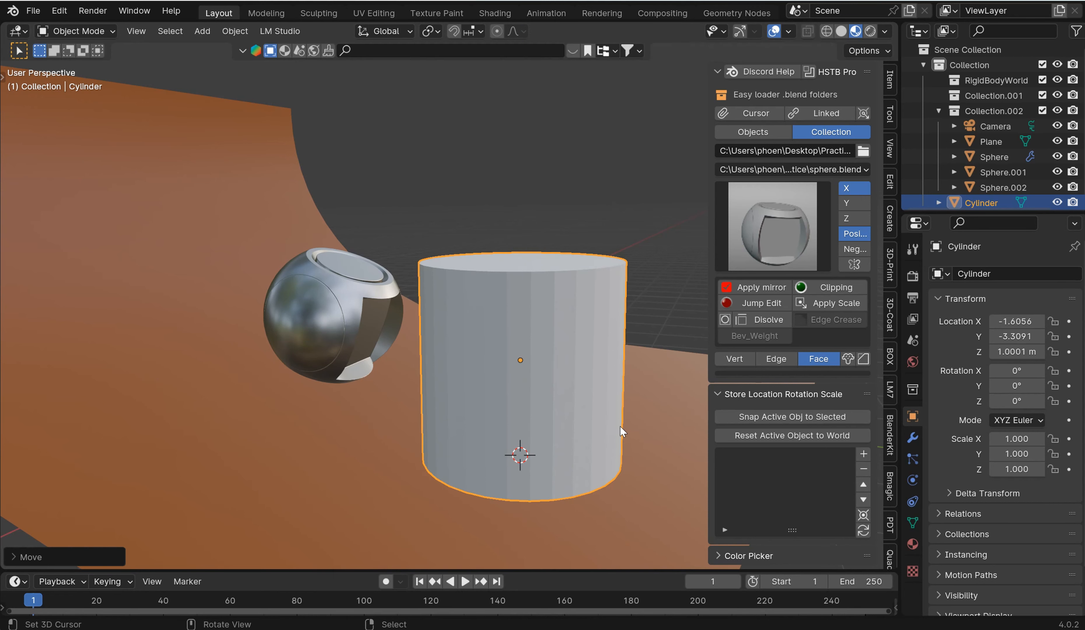
key("q")
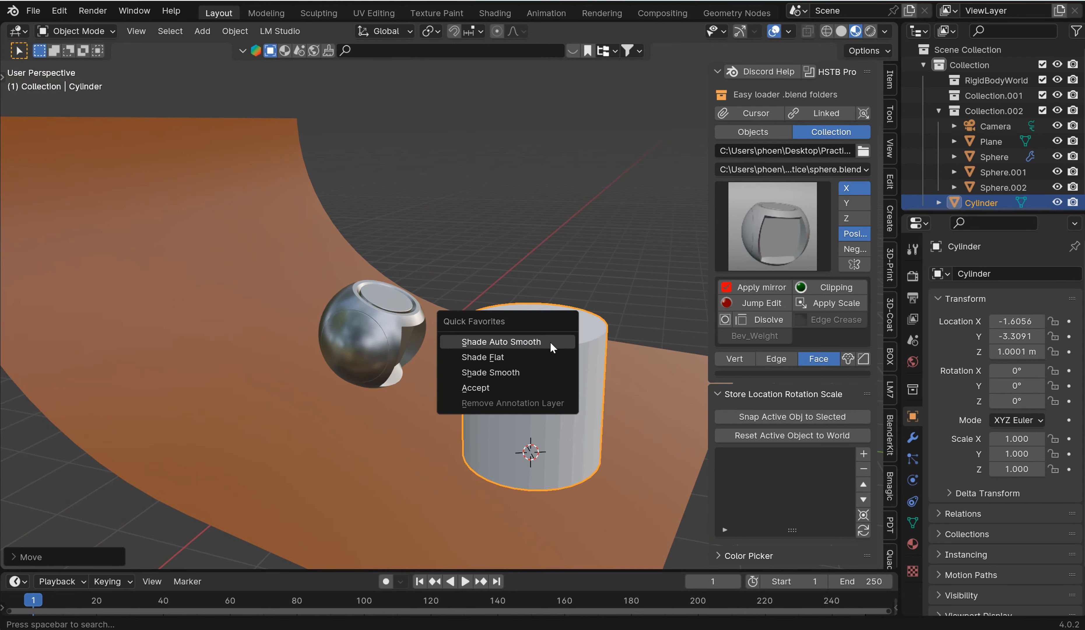
left_click(489, 372)
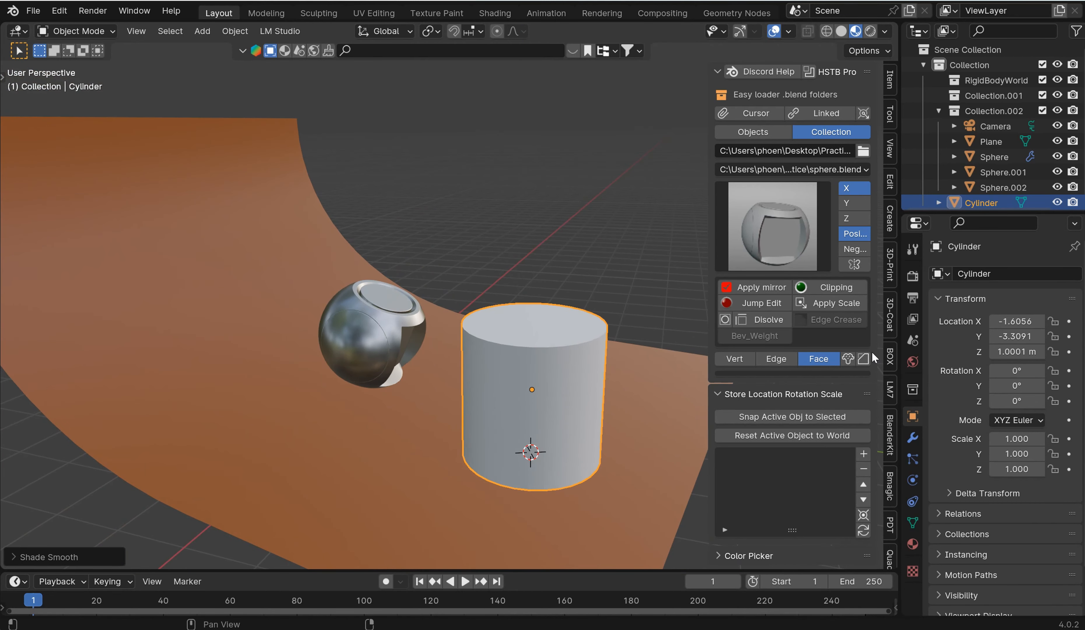
mouse_move(863, 360)
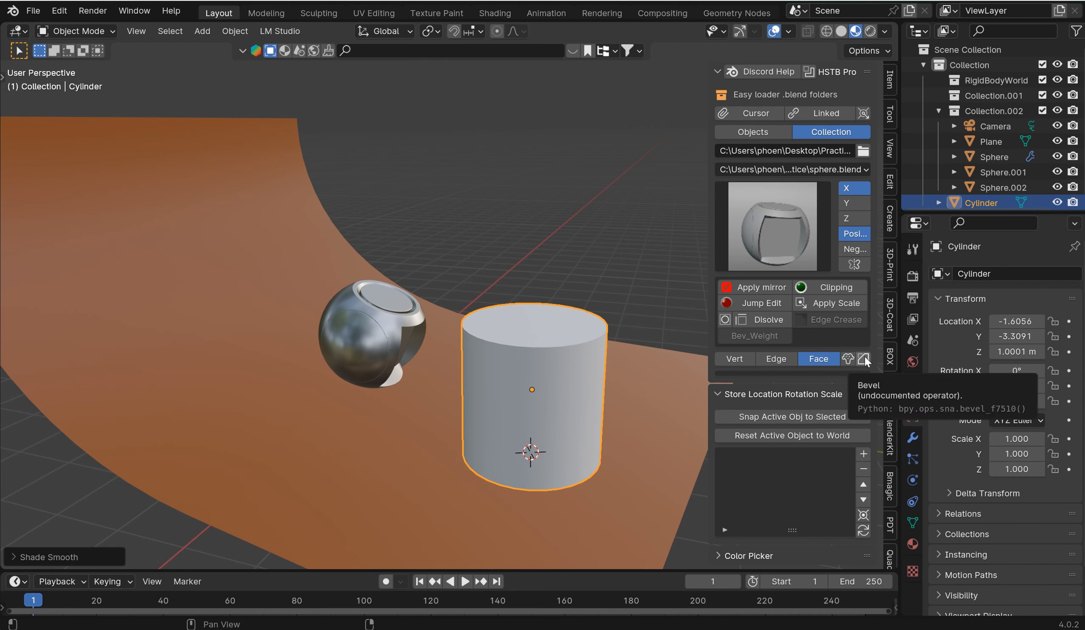
mouse_move(752, 152)
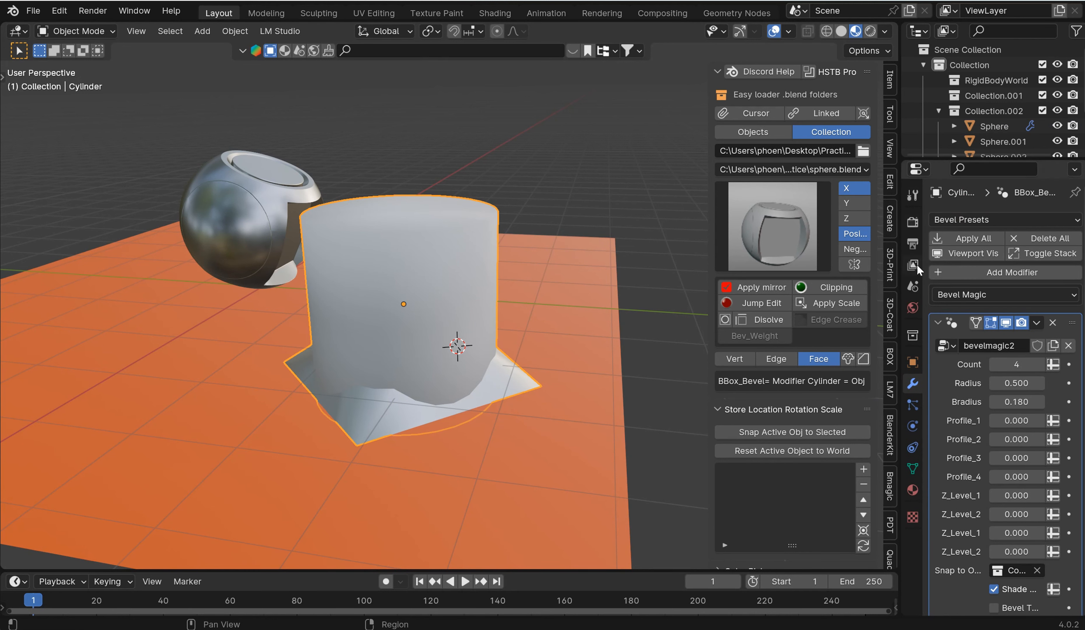
mouse_move(912, 383)
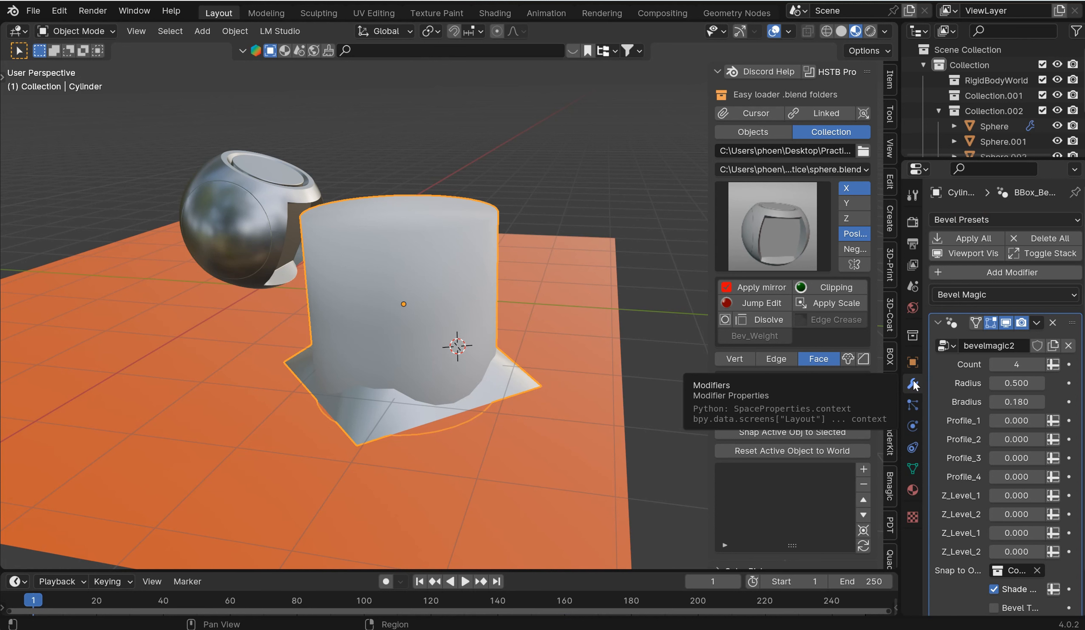
- Set the Bevel Magic count to 32 and move the cylinder onto the backdrop
left_click(1015, 363)
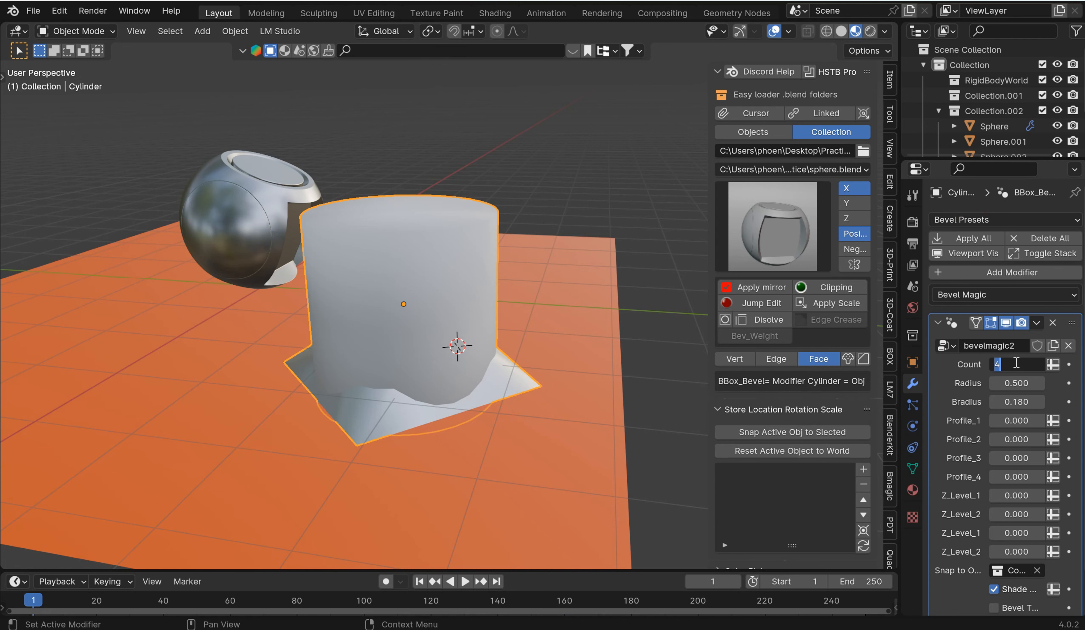
type("32")
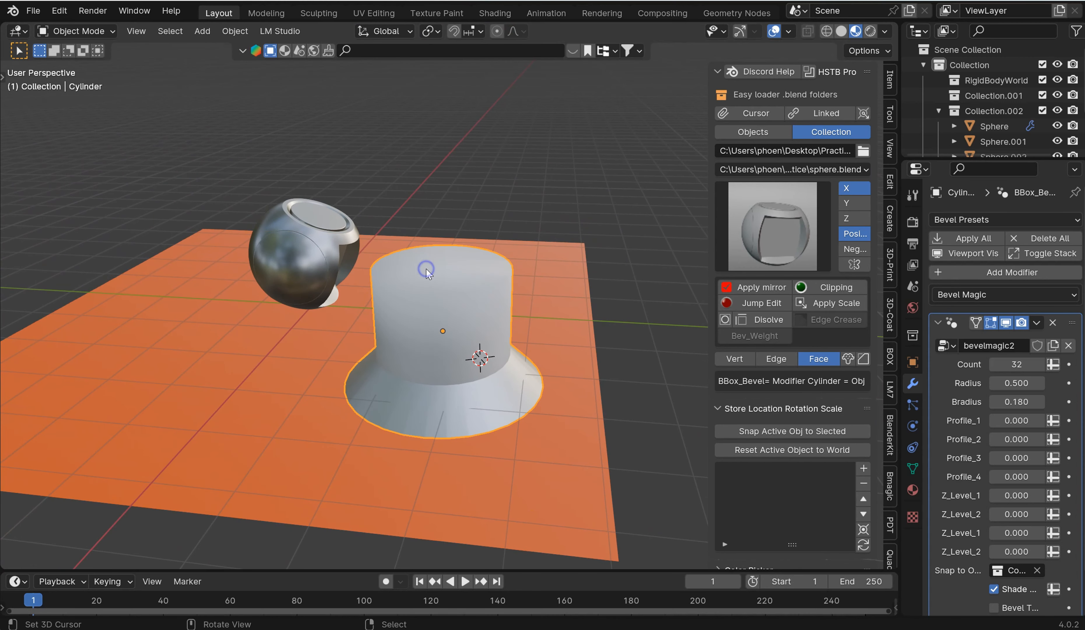
key("g")
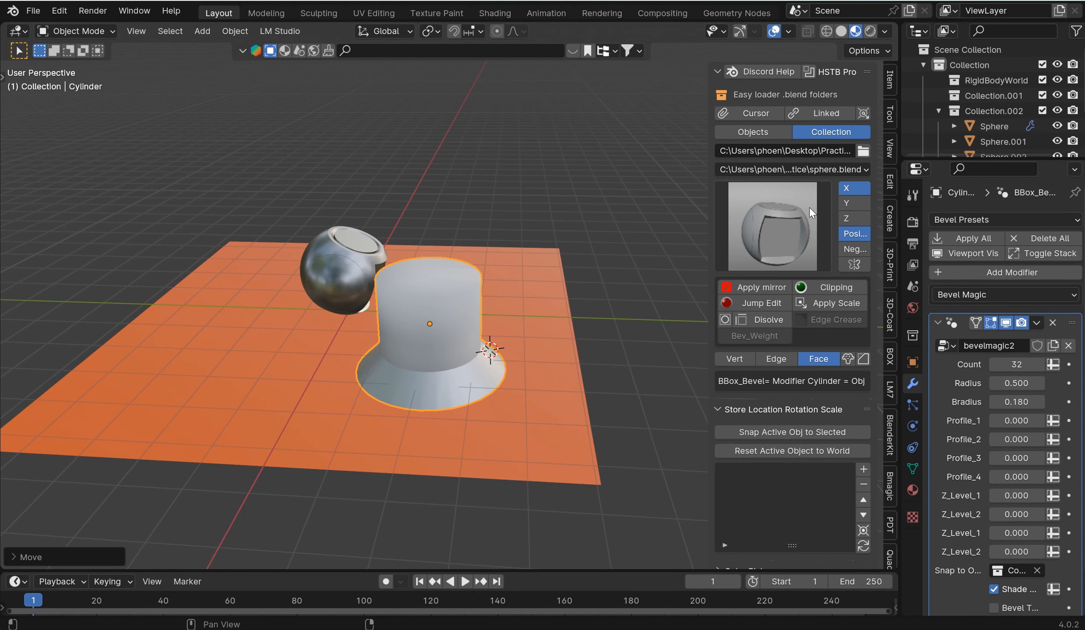
mouse_move(770, 185)
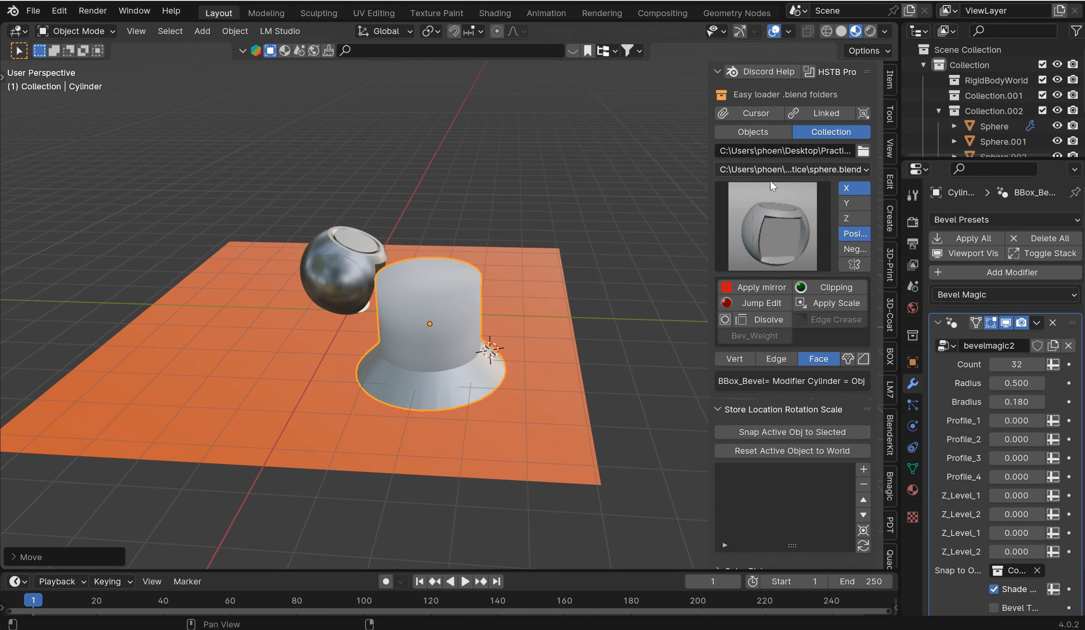
- Choose minecraft_plant.blend in object mode and append the plant into the scene
left_click(791, 169)
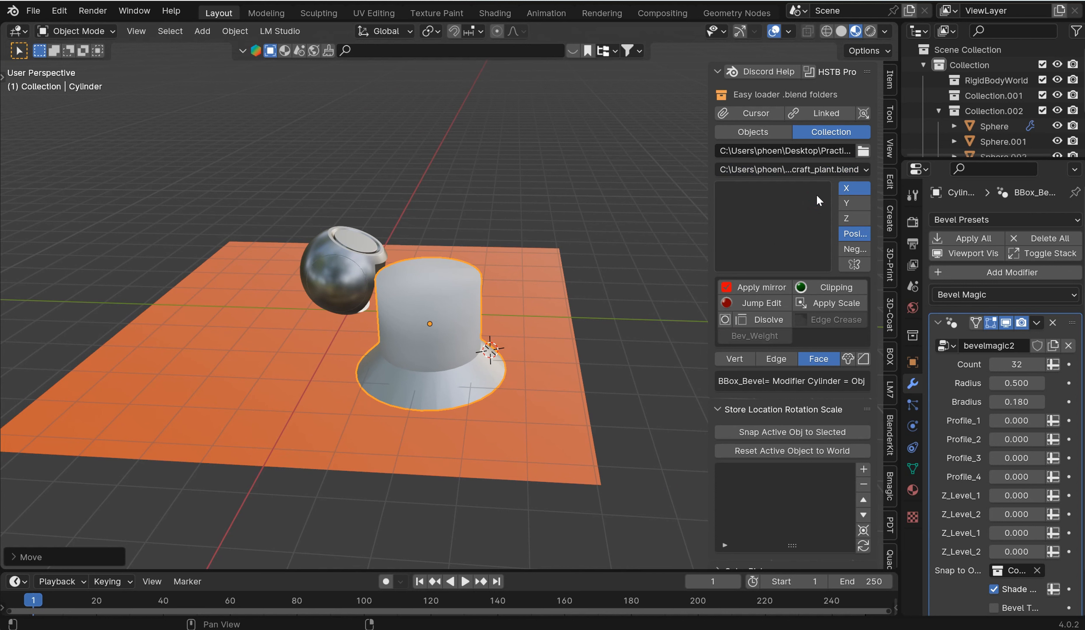
mouse_move(764, 162)
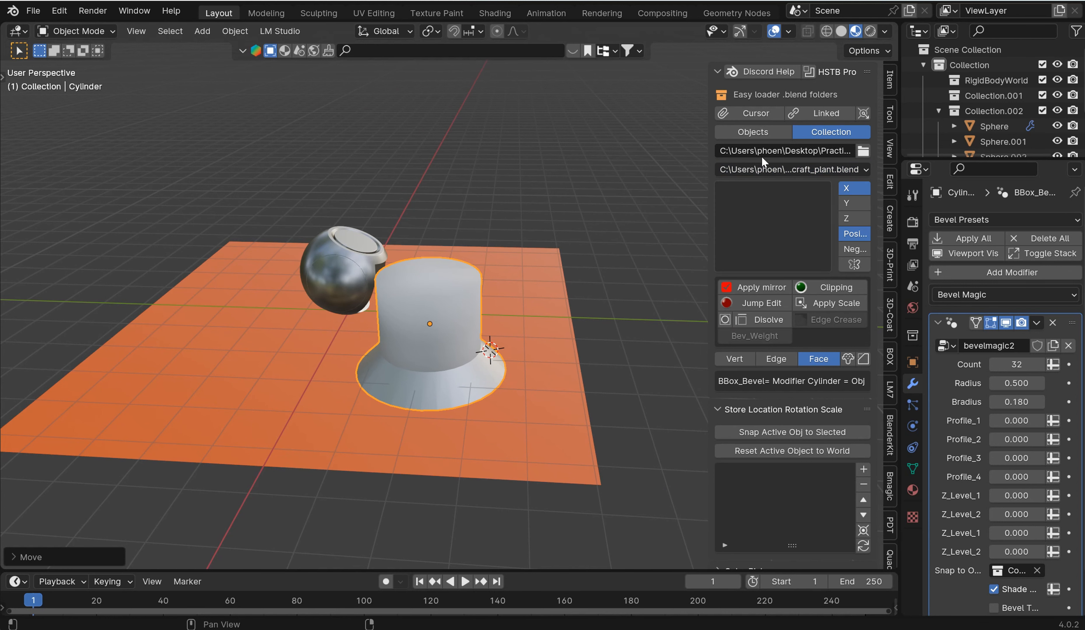
left_click(791, 169)
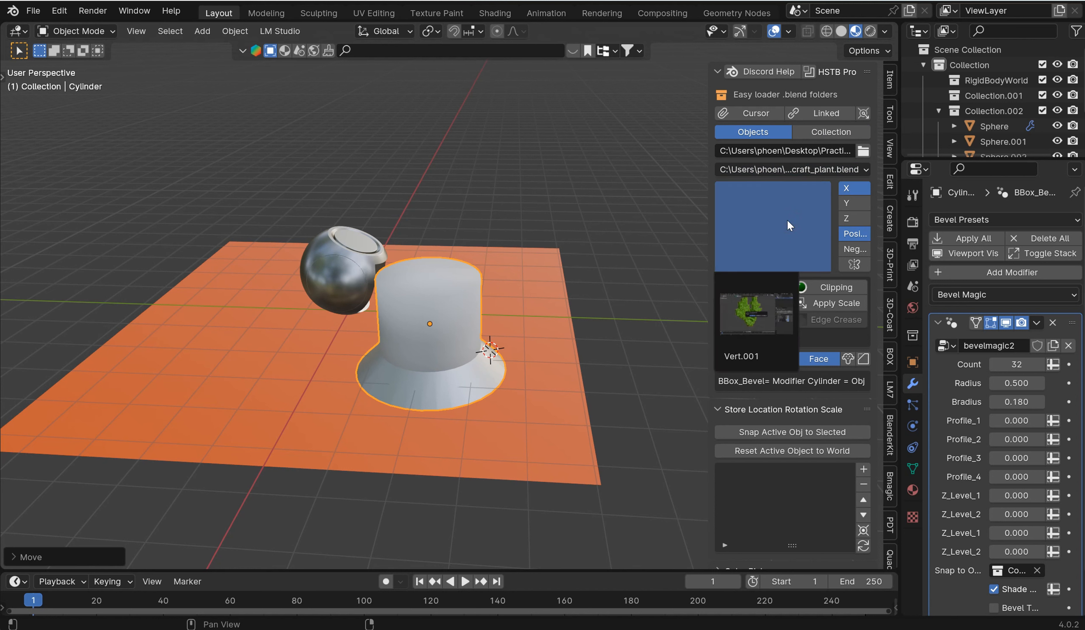
left_click(349, 294)
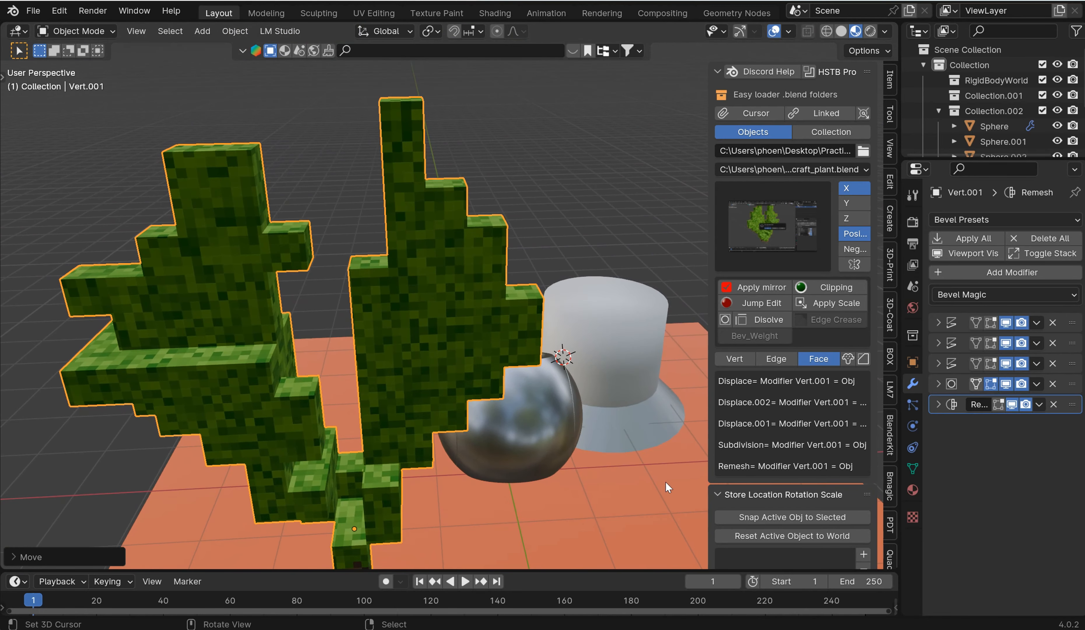
mouse_move(592, 316)
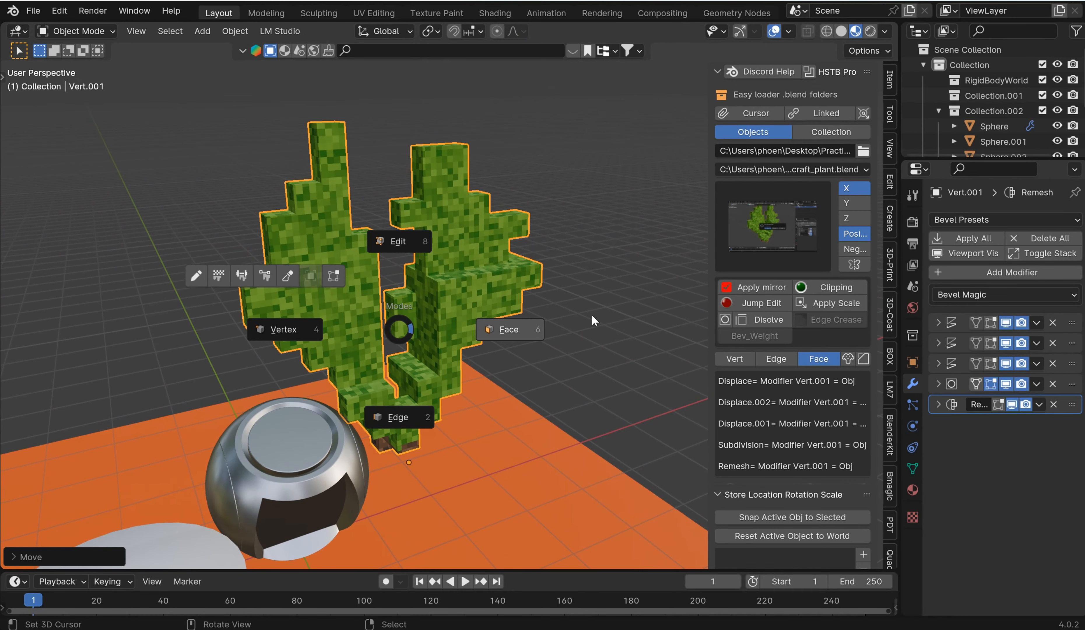
- Peek at the plant's leaf planes in edit mode, return to object mode, and enable Apply mirror
left_click(398, 240)
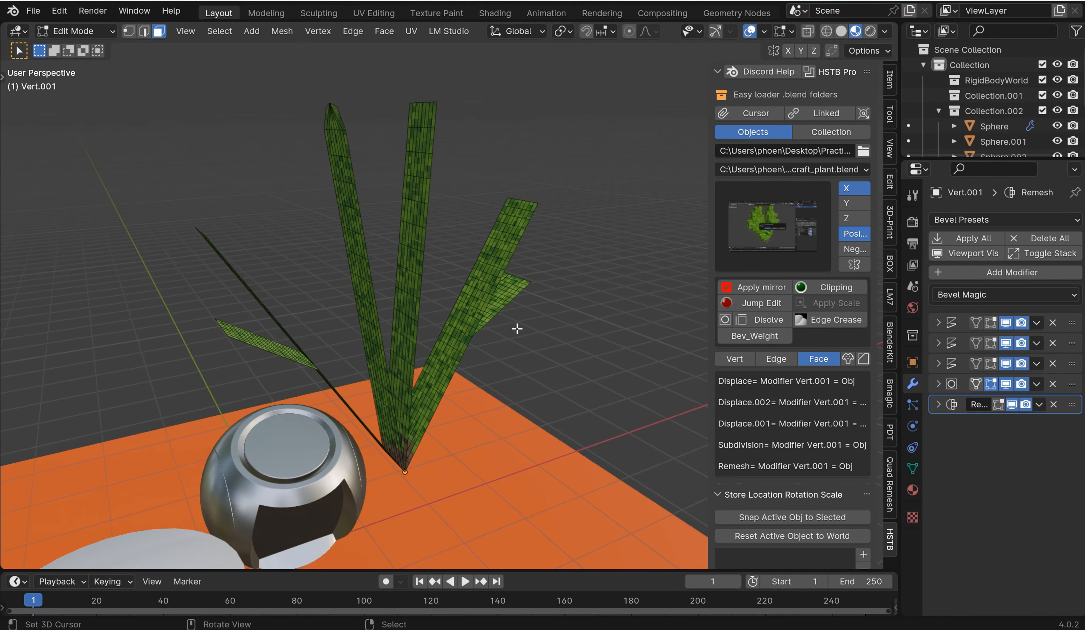
key("Tab")
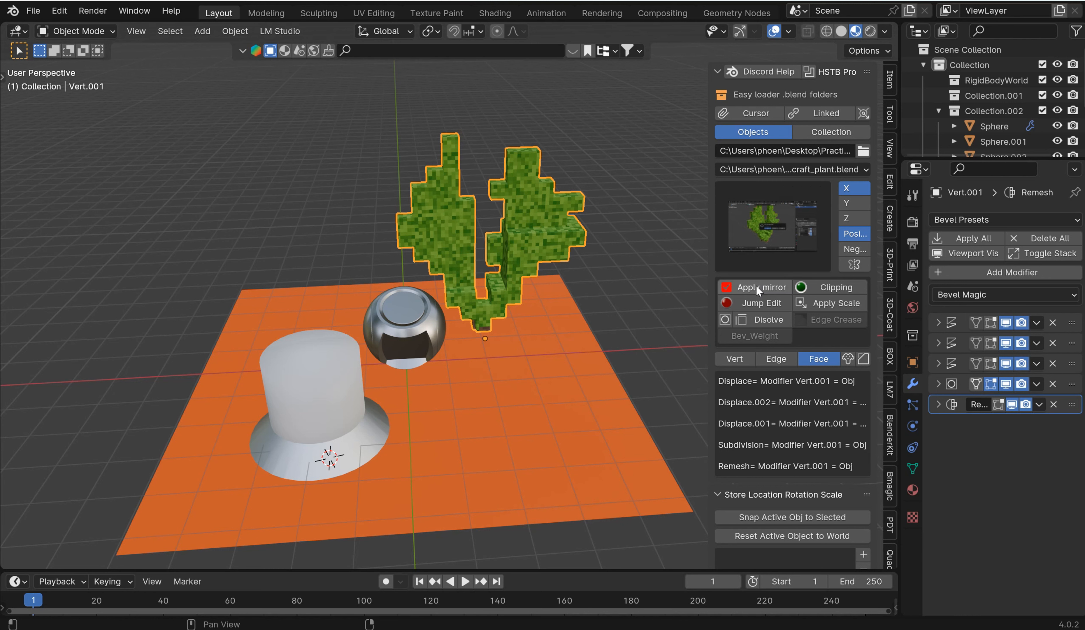
left_click(755, 287)
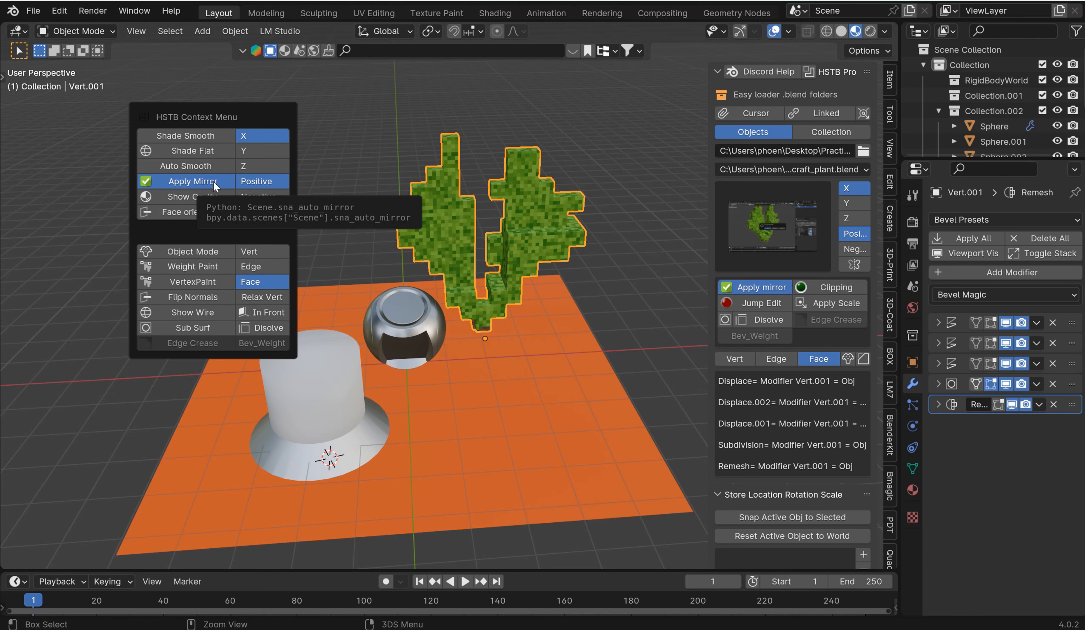
mouse_move(204, 118)
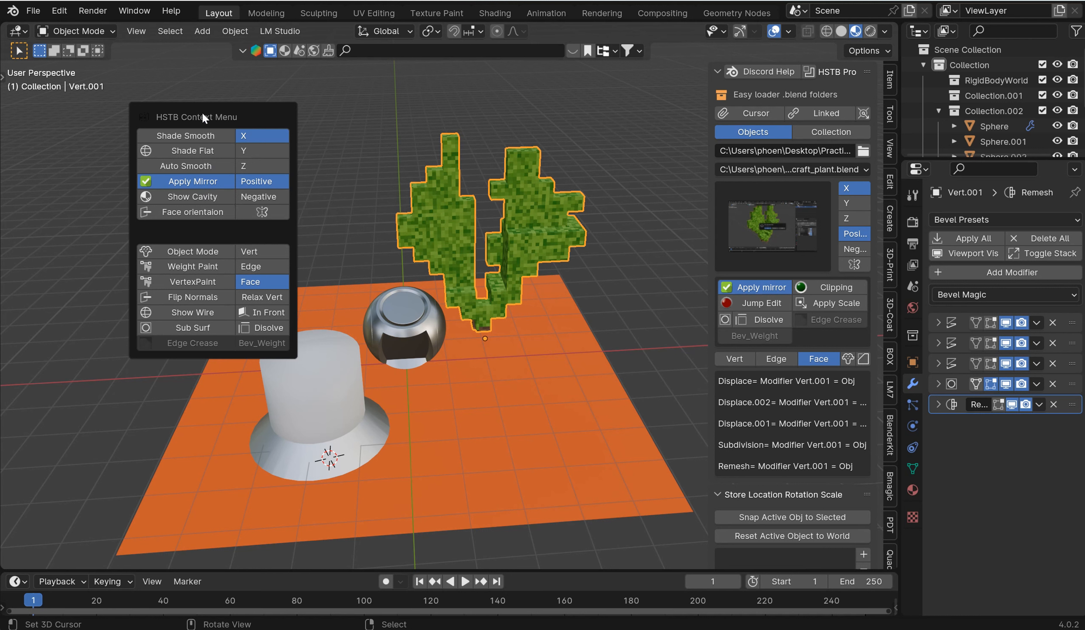
mouse_move(201, 327)
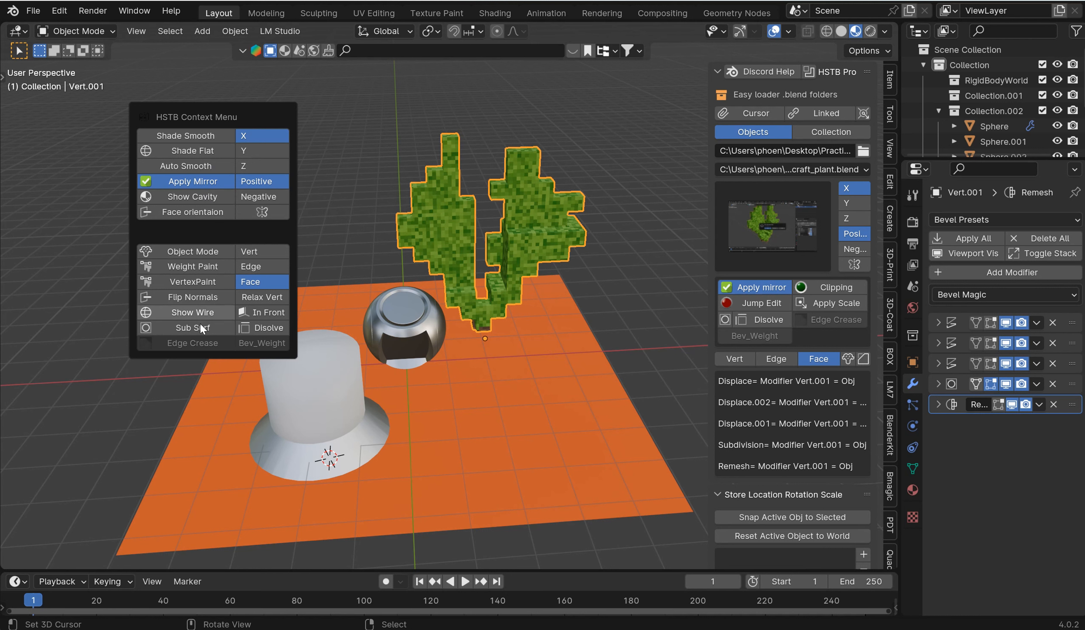
mouse_move(184, 281)
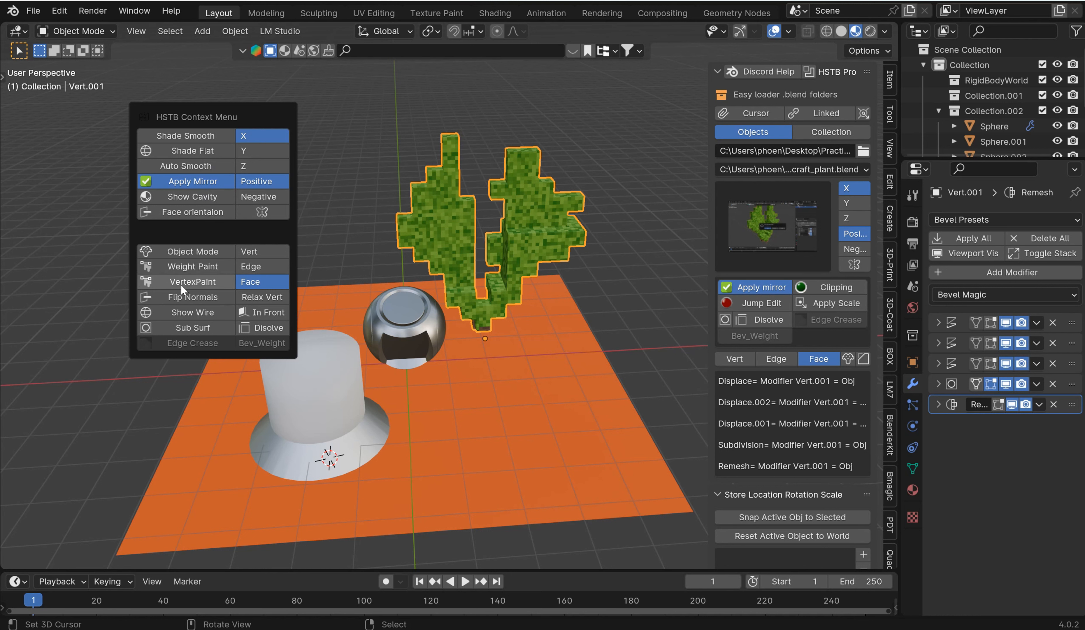
mouse_move(219, 335)
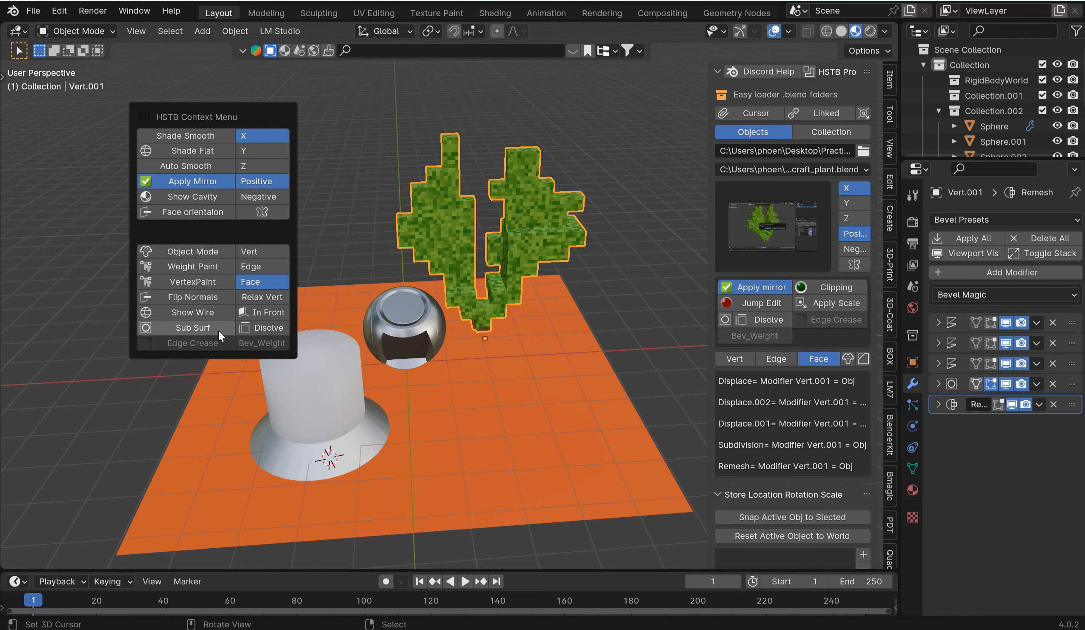
mouse_move(195, 338)
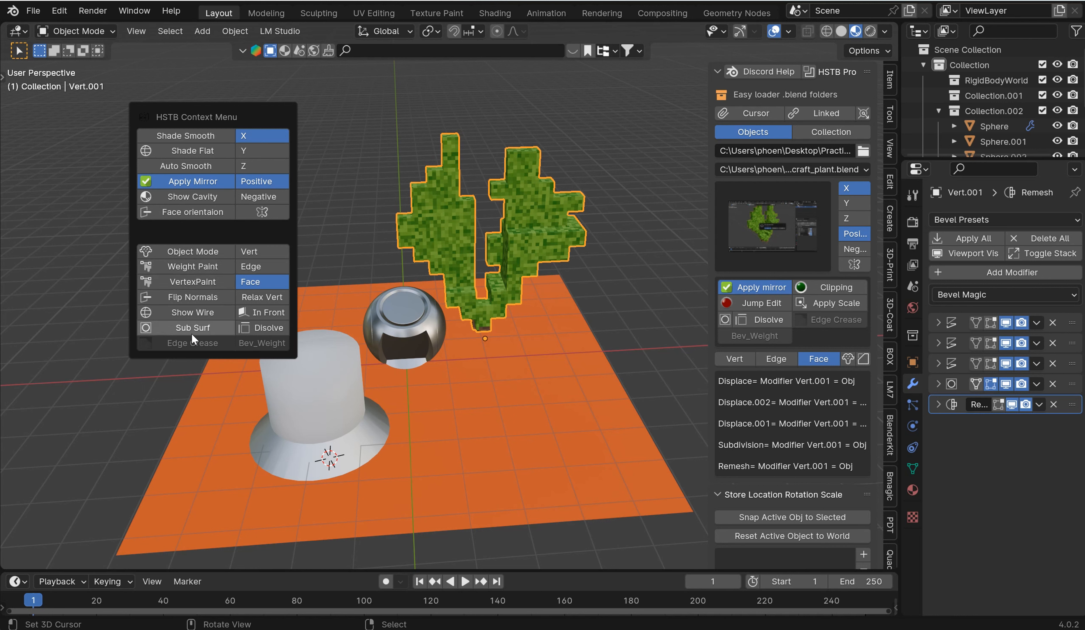
mouse_move(184, 197)
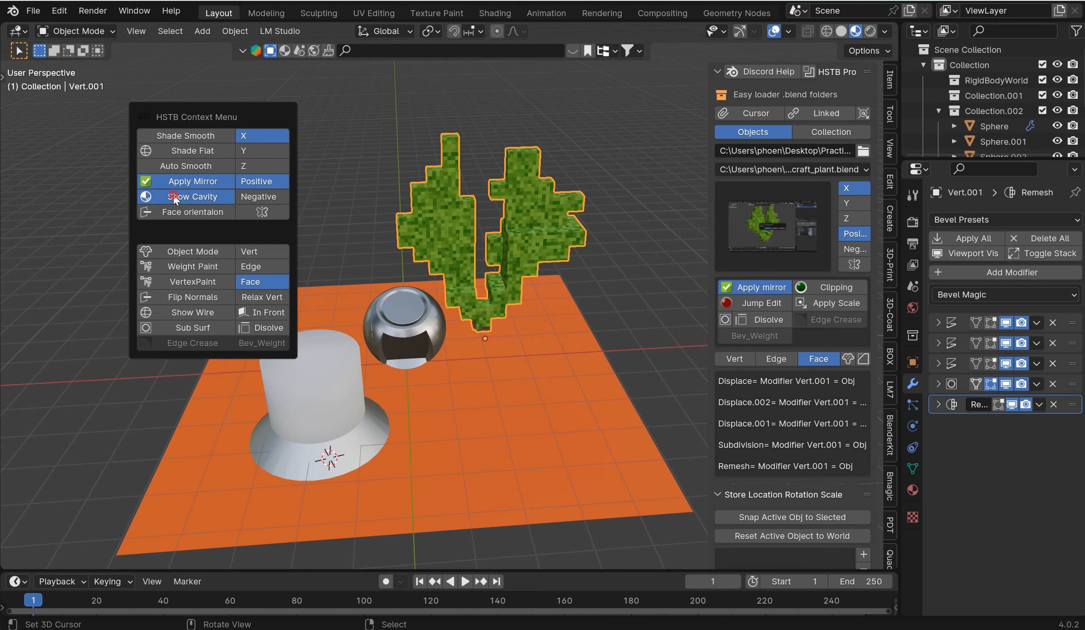
mouse_move(174, 169)
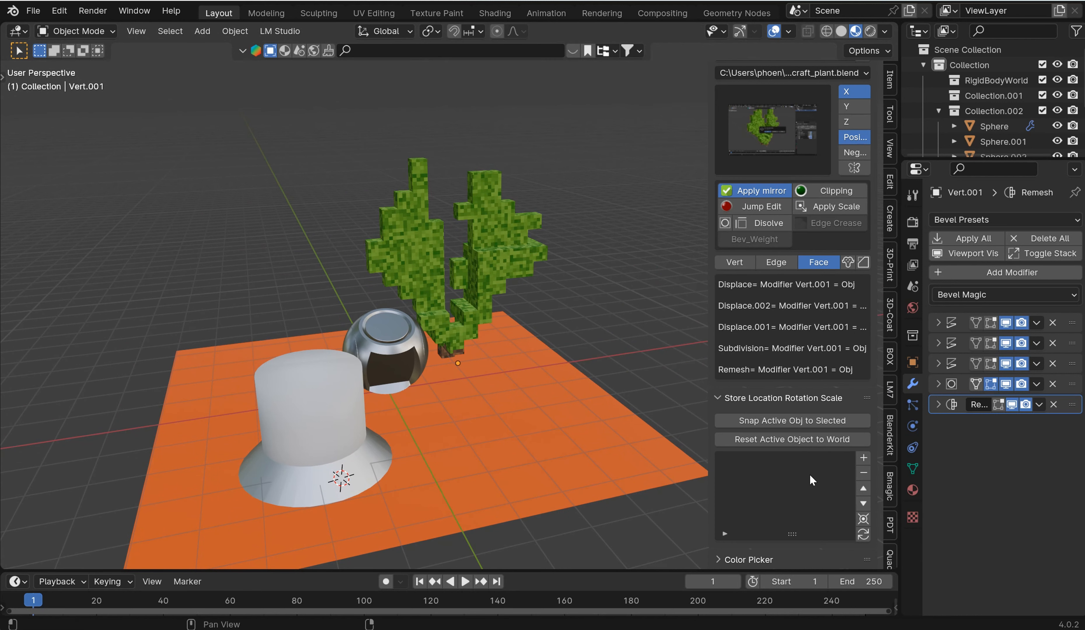
- Store location entries Studio_Collection 0 and Studio_Collection 1 for the cylinder
left_click(311, 415)
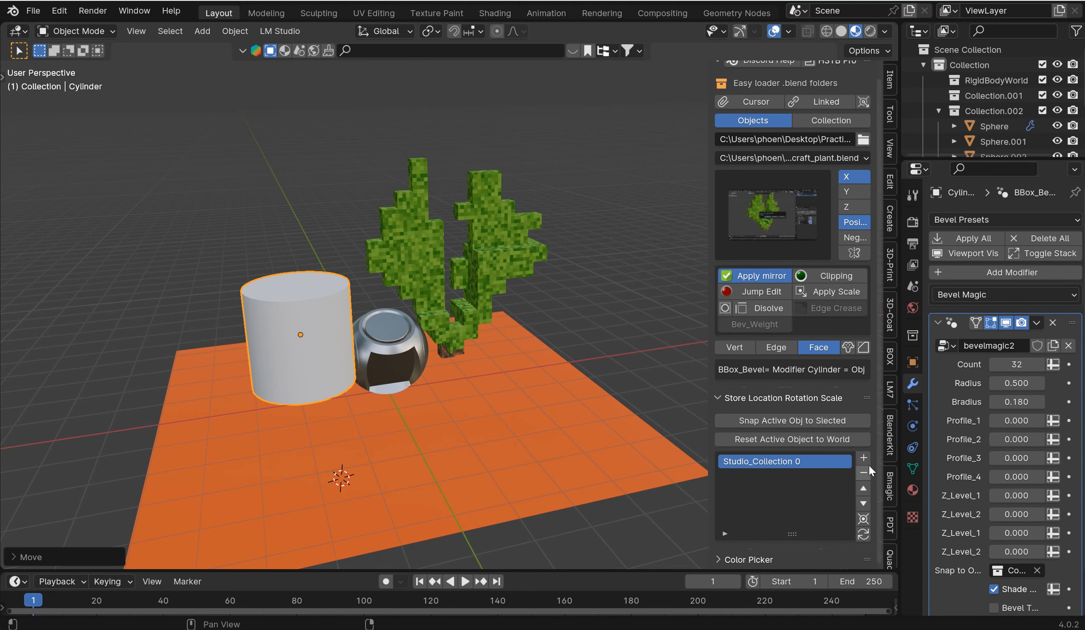
left_click(863, 458)
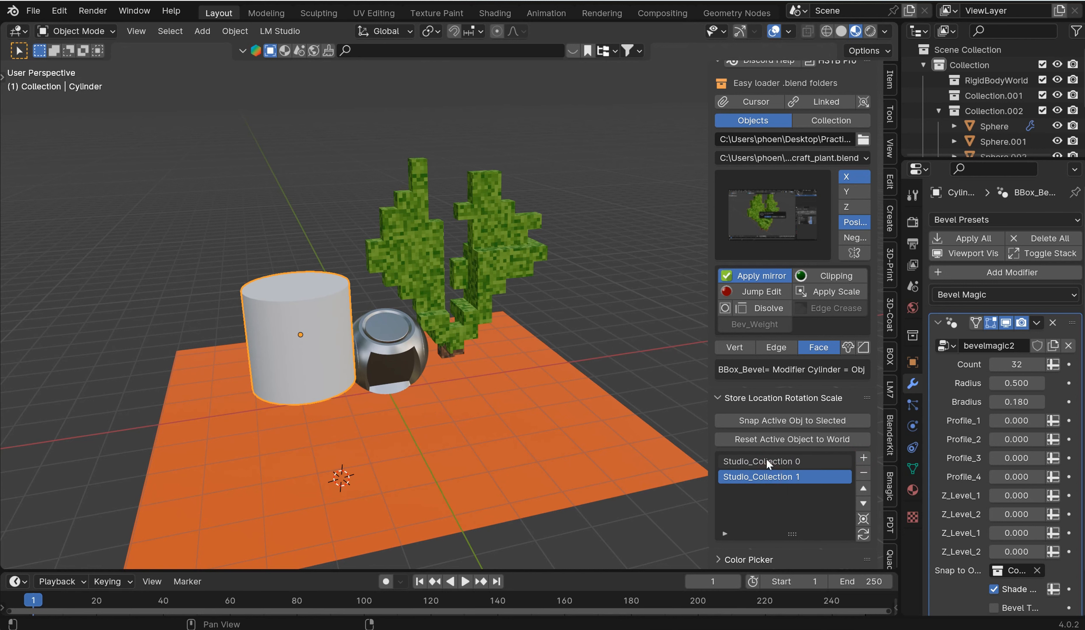